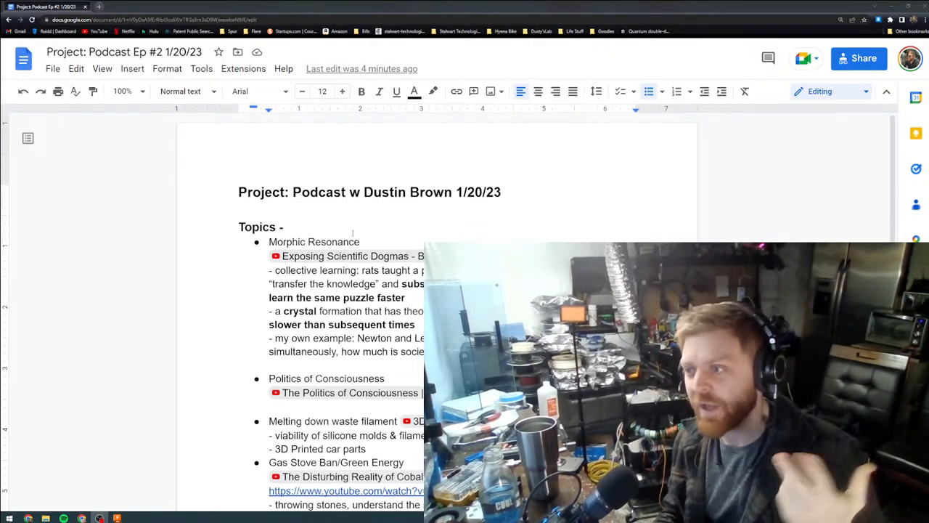
Reach the Morphic Resonance notes and preview the Exposing Scientific Dogmas Banned TED Talk link
{"action": "scroll", "scroll_direction": "down", "scroll_amount": 3}
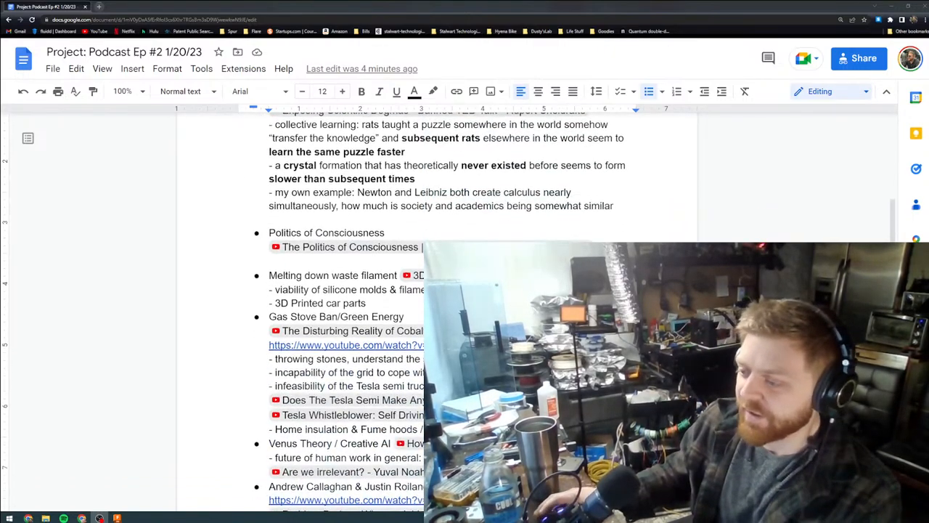
{"action": "scroll", "scroll_direction": "down", "scroll_amount": 3}
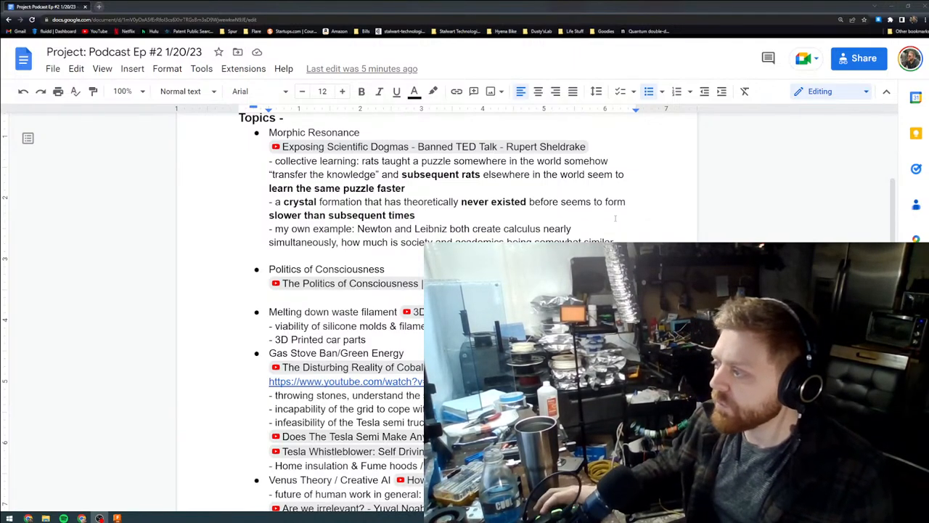
{"action": "mouse_move", "coordinate": [363, 145]}
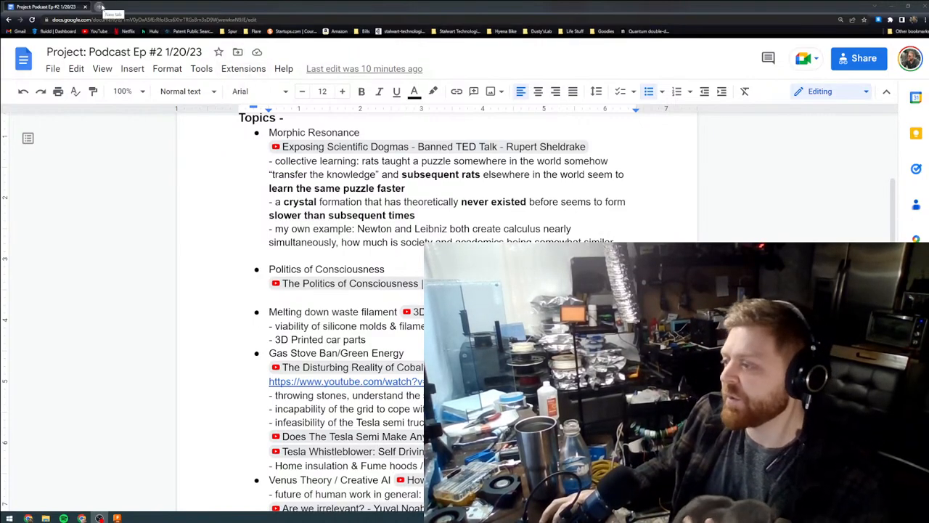
{"action": "mouse_move", "coordinate": [432, 145]}
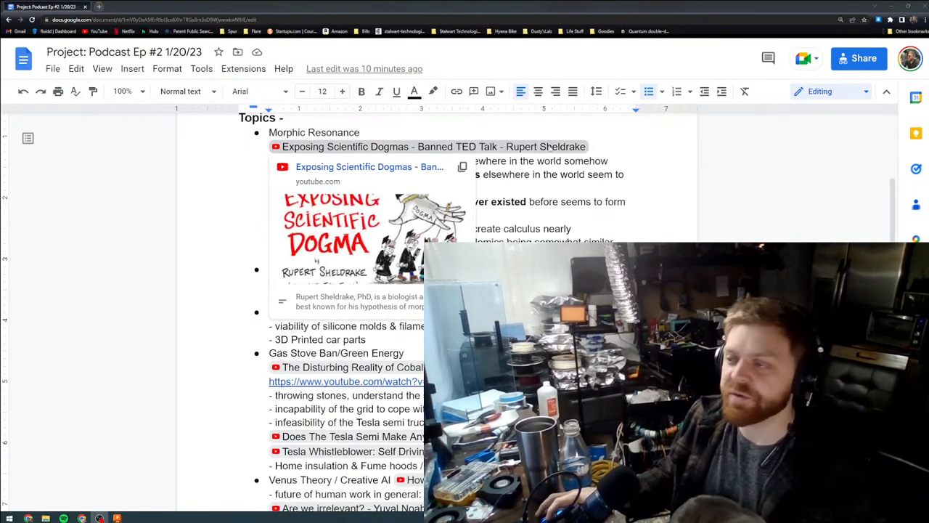
{"action": "left_click", "coordinate": [186, 5]}
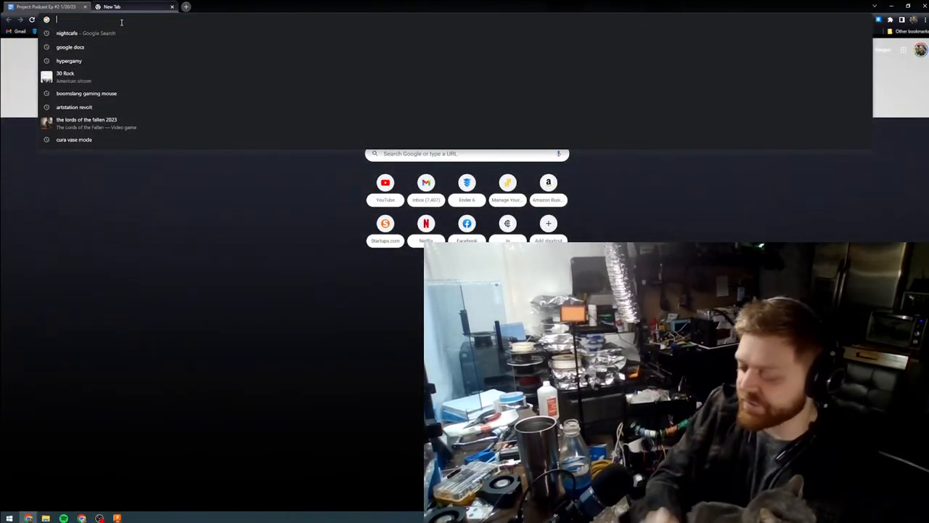
Search Google for 'morphic resonance' from the new tab's address bar
{"action": "type", "text": "morphic resonance"}
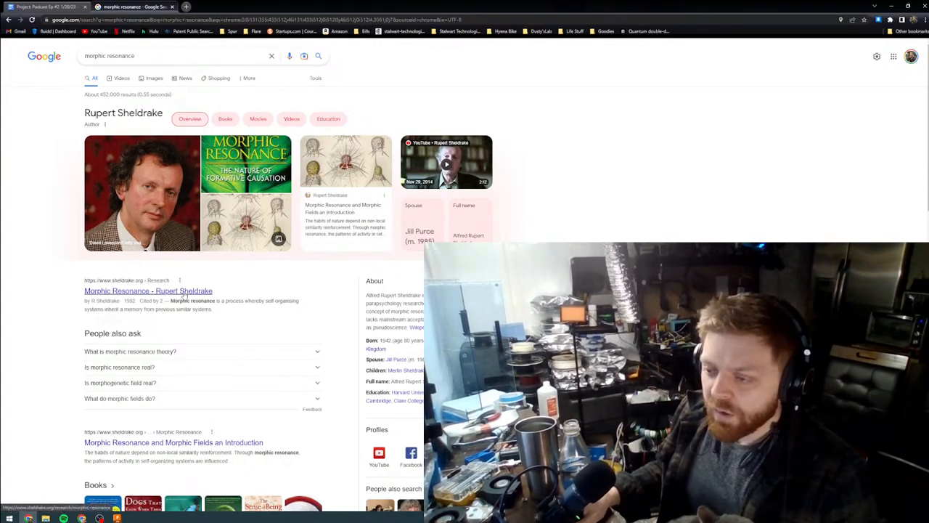
Open the sheldrake.org Morphic Resonance result from the Google search
{"action": "left_click", "coordinate": [148, 290]}
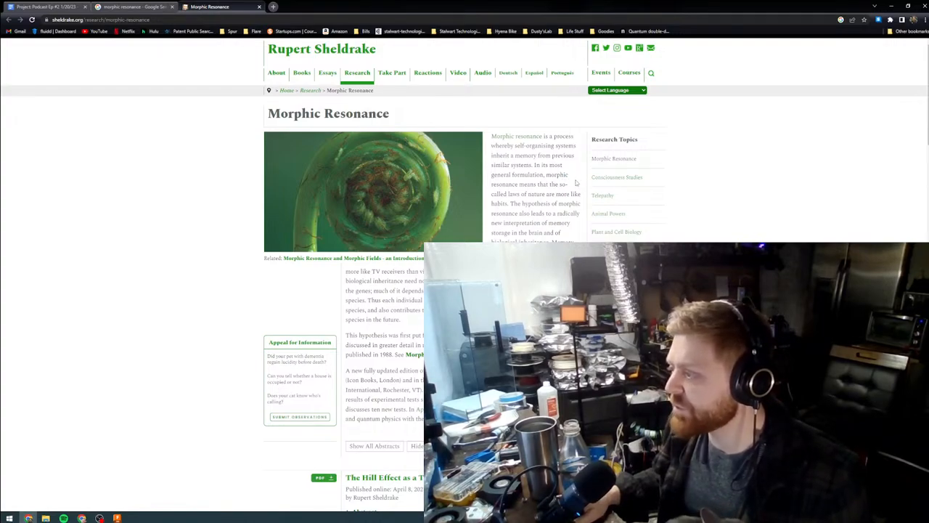
{"action": "mouse_move", "coordinate": [571, 187]}
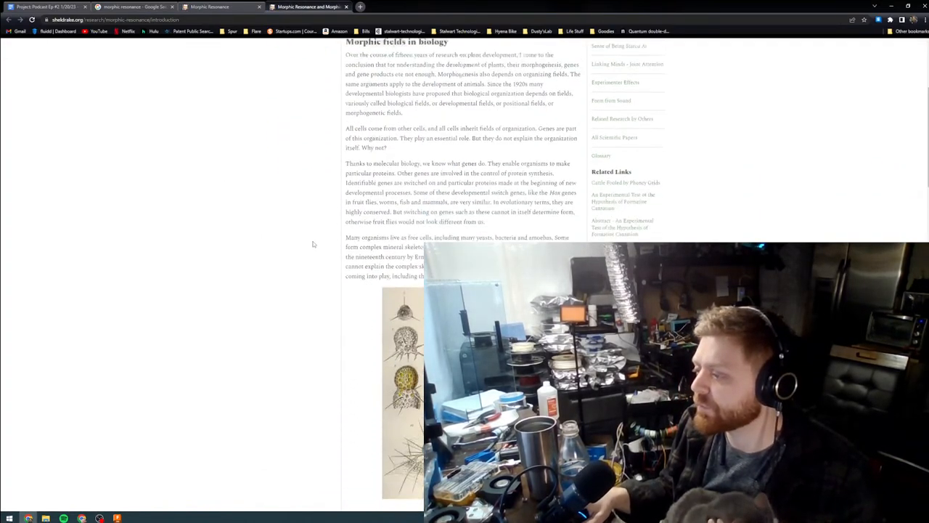
{"action": "scroll", "scroll_direction": "down", "scroll_amount": 3}
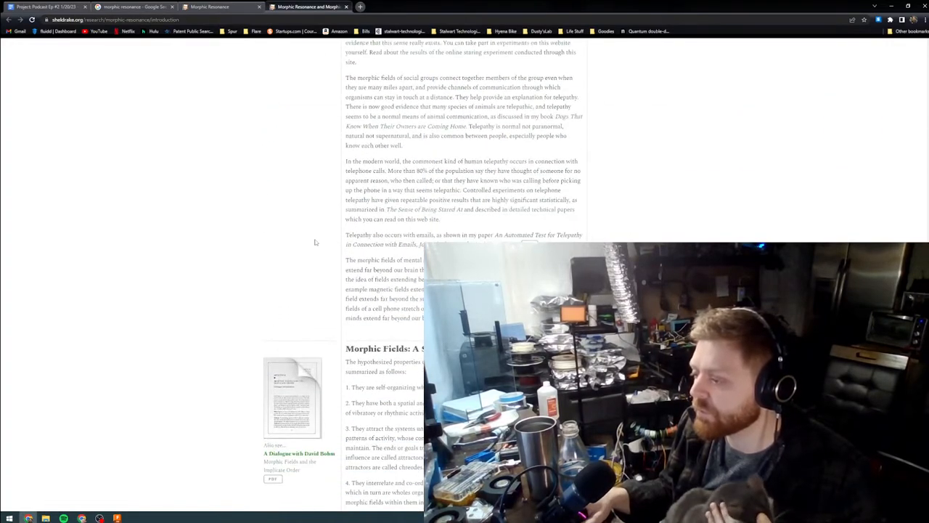
{"action": "scroll", "scroll_direction": "down", "scroll_amount": 3}
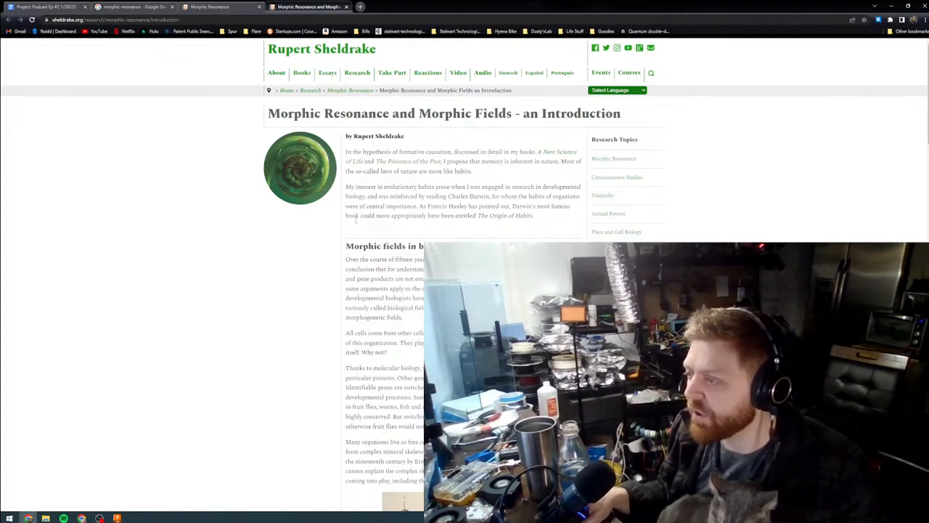
{"action": "mouse_move", "coordinate": [365, 227]}
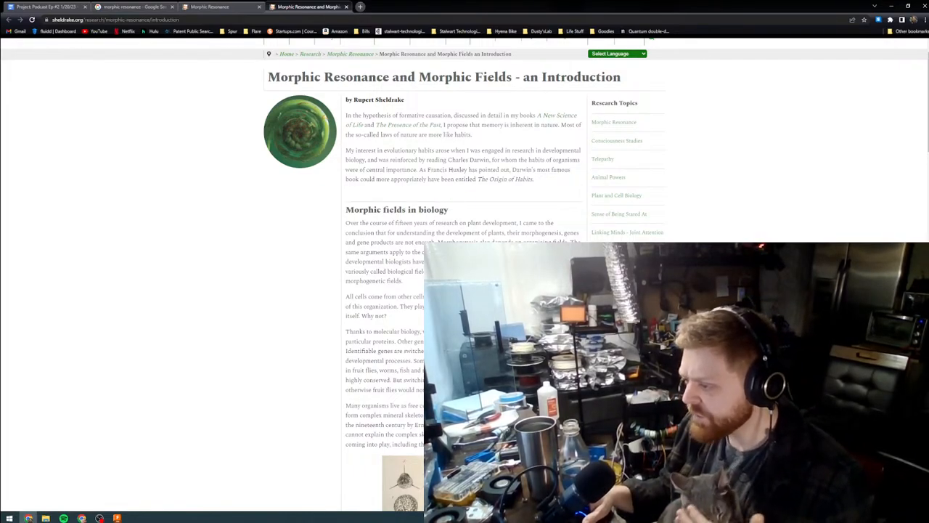
{"action": "scroll", "scroll_direction": "down", "scroll_amount": 3}
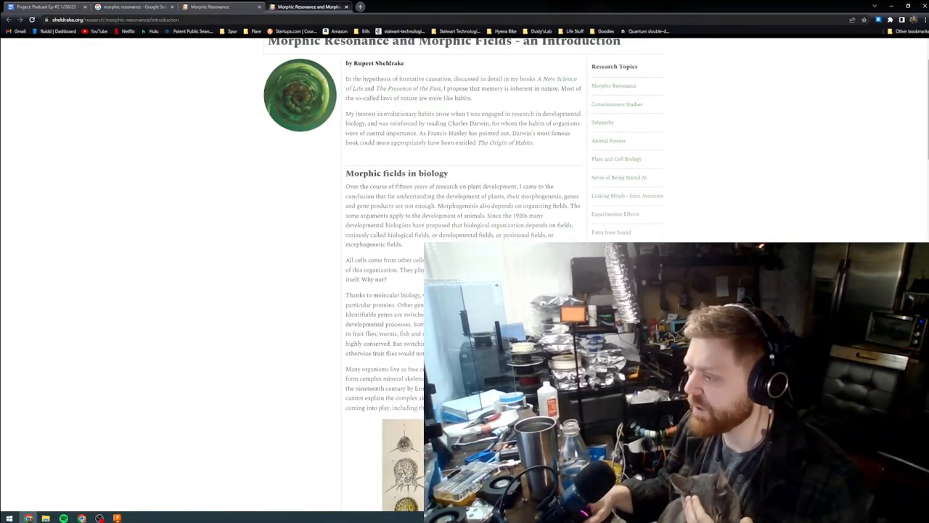
{"action": "scroll", "scroll_direction": "down", "scroll_amount": 3}
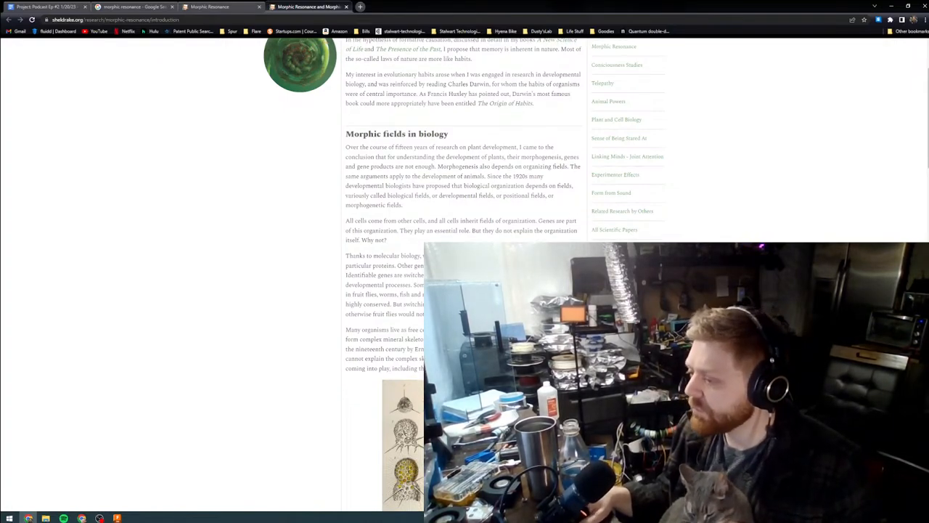
{"action": "scroll", "scroll_direction": "down", "scroll_amount": 3}
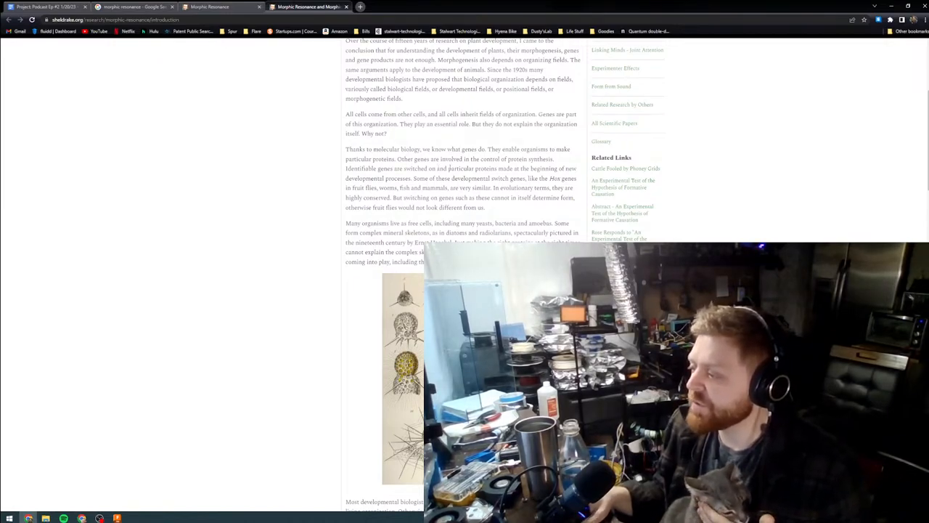
Scroll the sheldrake.org morphic fields article down to the Ernst Haeckel plate illustration
{"action": "scroll", "scroll_direction": "down", "scroll_amount": 3}
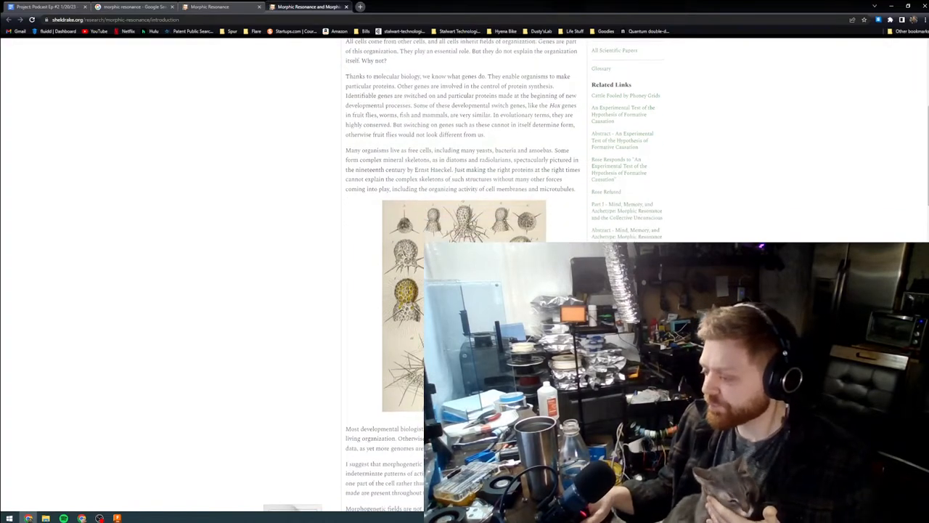
{"action": "scroll", "scroll_direction": "down", "scroll_amount": 3}
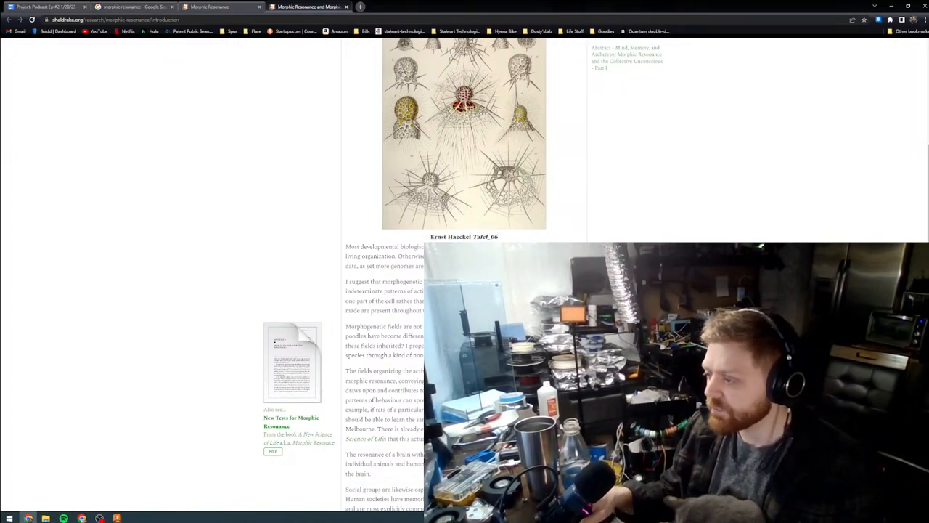
Scroll past the Haeckel plate to the morphogenetic fields paragraphs and 'The memory of nature'
{"action": "scroll", "scroll_direction": "down", "scroll_amount": 3}
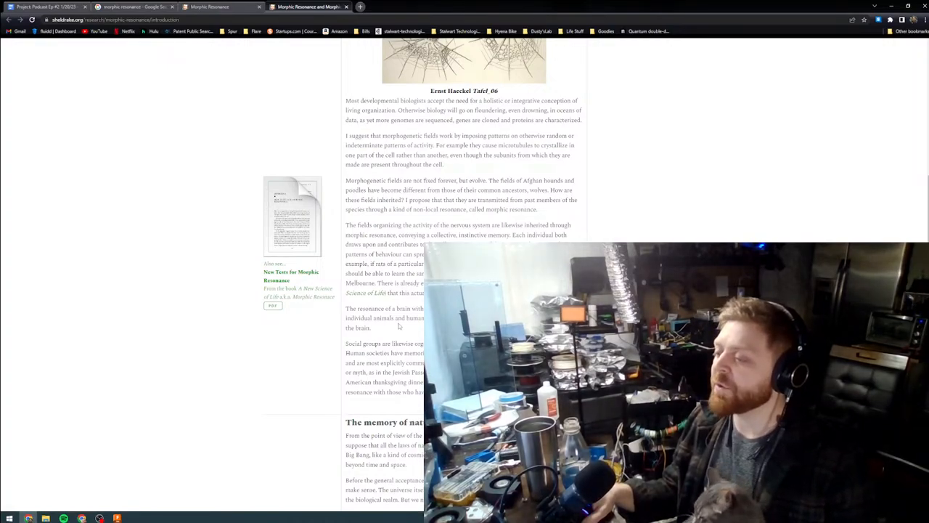
{"action": "scroll", "scroll_direction": "down", "scroll_amount": 3}
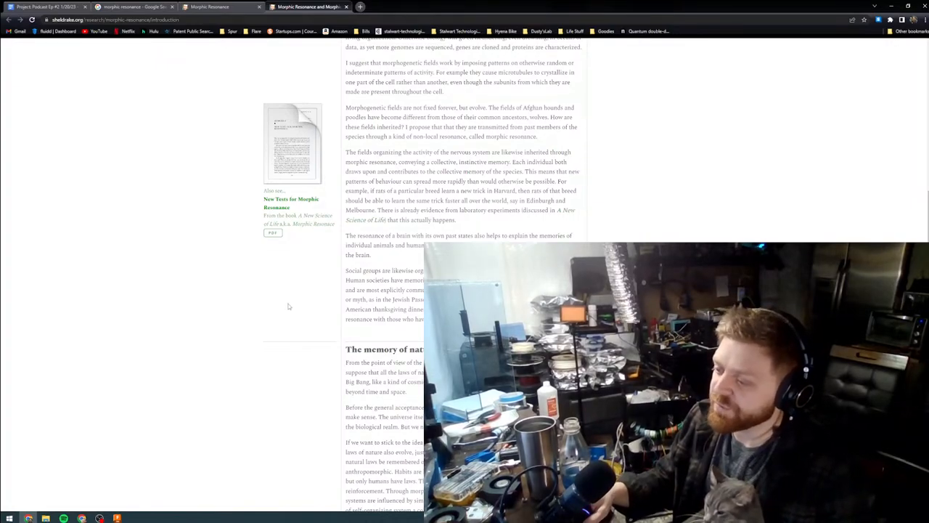
Scroll the article down to the 'Fields of the mind' section heading
{"action": "scroll", "scroll_direction": "down", "scroll_amount": 3}
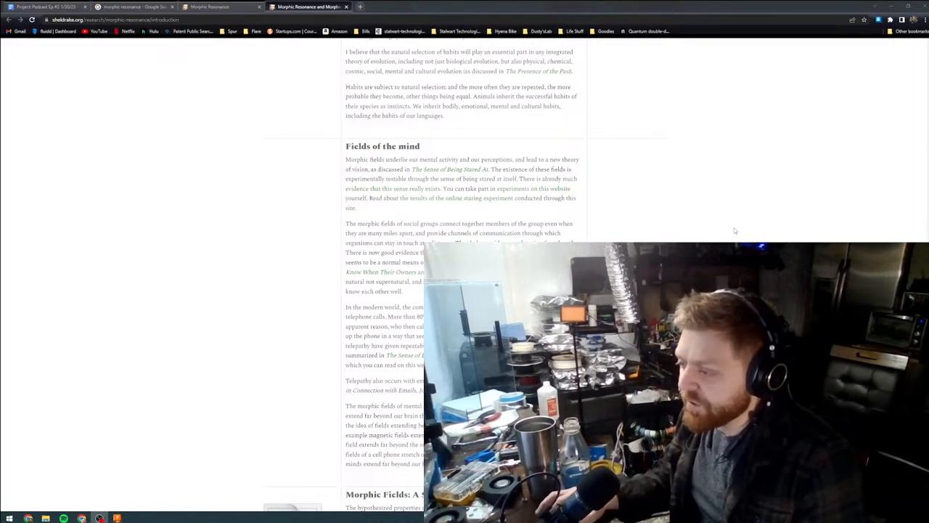
{"action": "scroll", "scroll_direction": "down", "scroll_amount": 3}
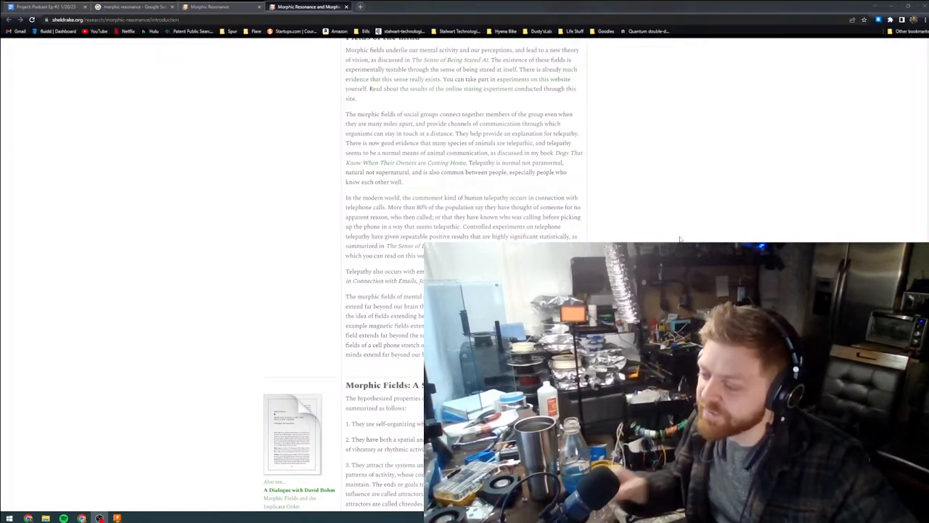
{"action": "scroll", "scroll_direction": "down", "scroll_amount": 3}
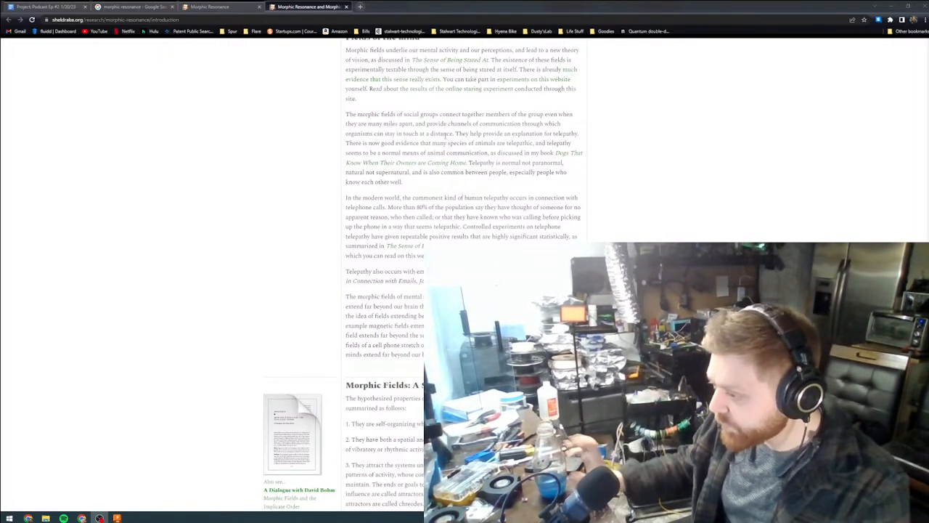
{"action": "scroll", "scroll_direction": "down", "scroll_amount": 3}
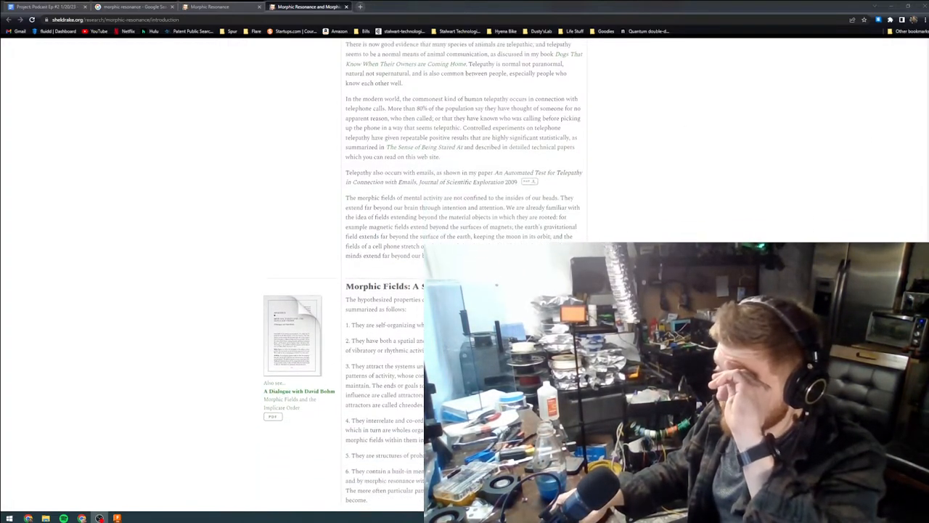
{"action": "scroll", "scroll_direction": "down", "scroll_amount": 3}
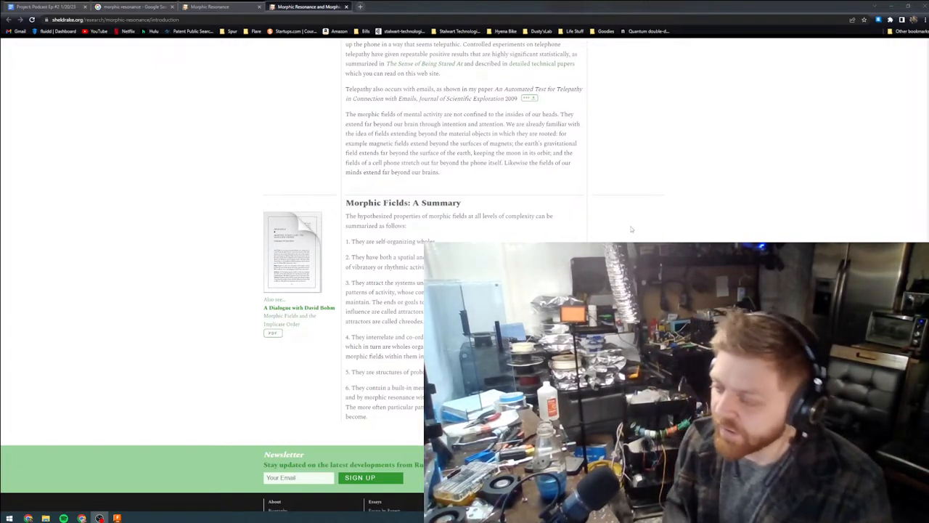
{"action": "mouse_move", "coordinate": [619, 218]}
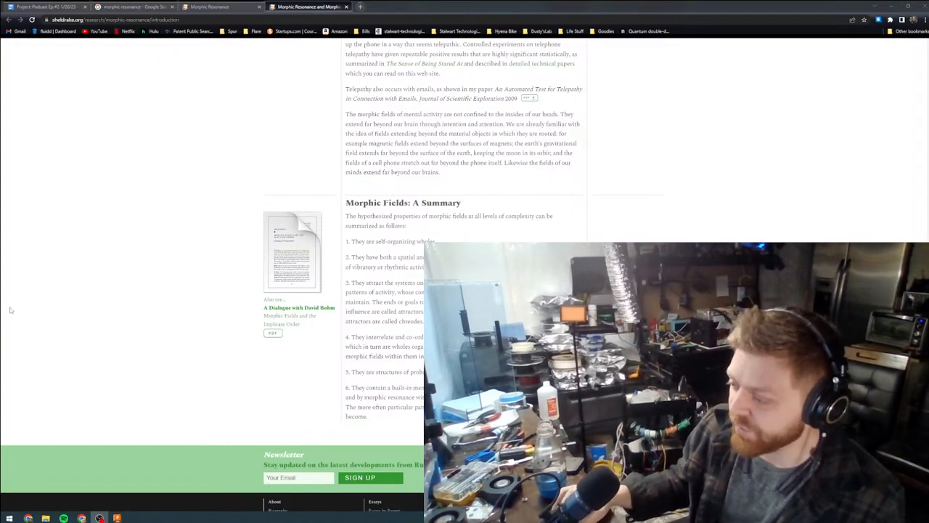
{"action": "scroll", "scroll_direction": "down", "scroll_amount": 3}
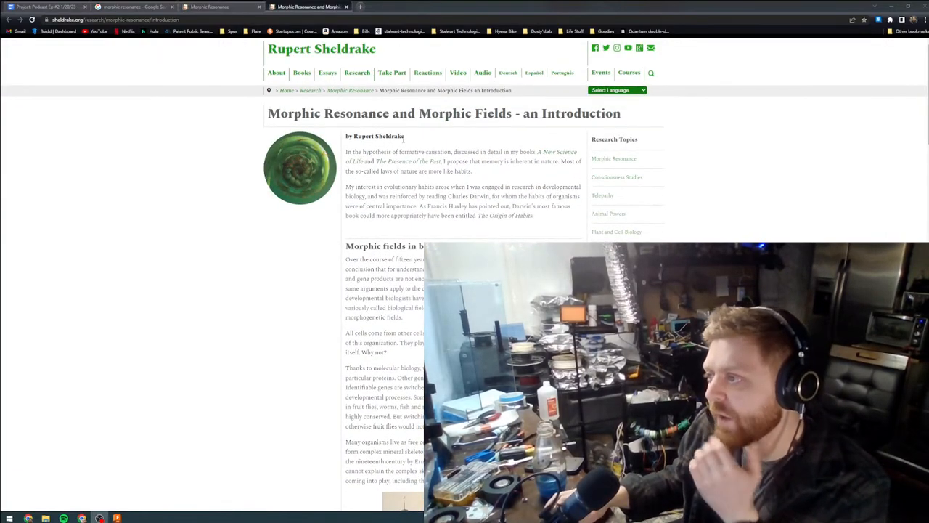
{"action": "mouse_move", "coordinate": [391, 73]}
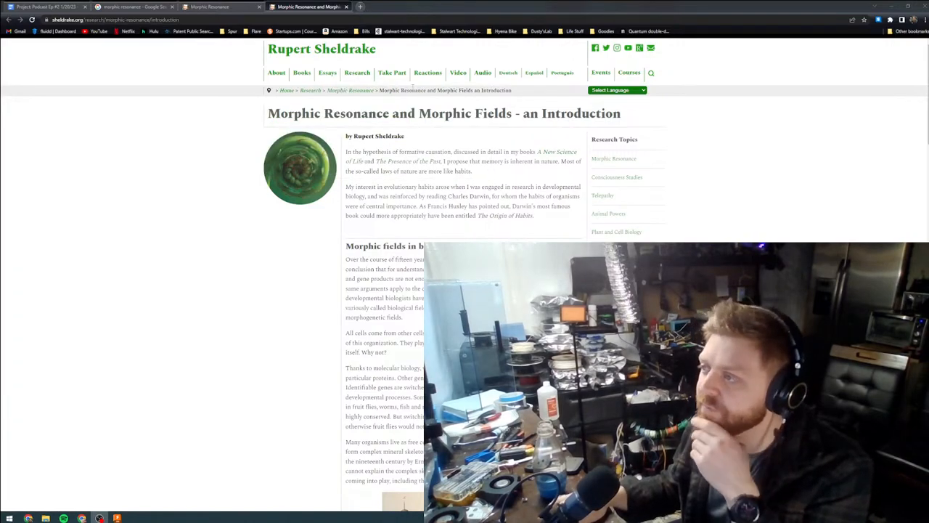
{"action": "left_click", "coordinate": [427, 73]}
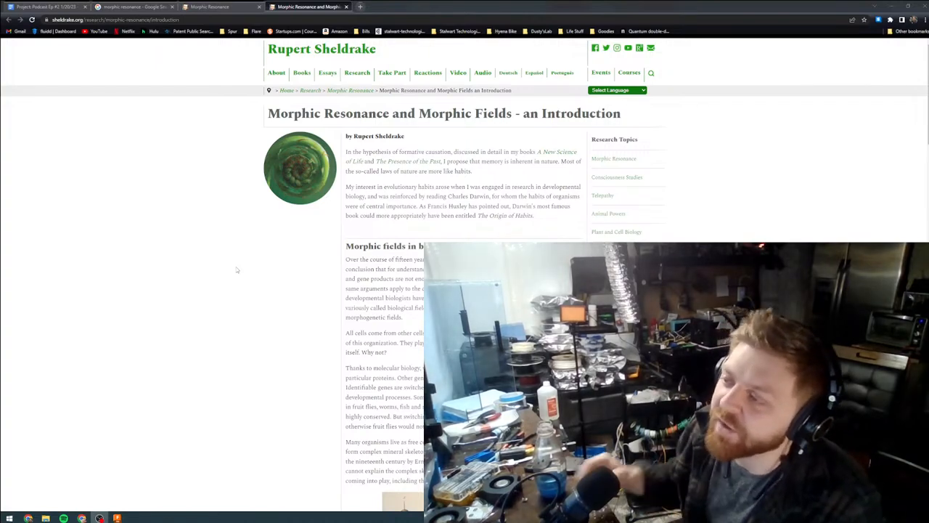
{"action": "left_click", "coordinate": [275, 72]}
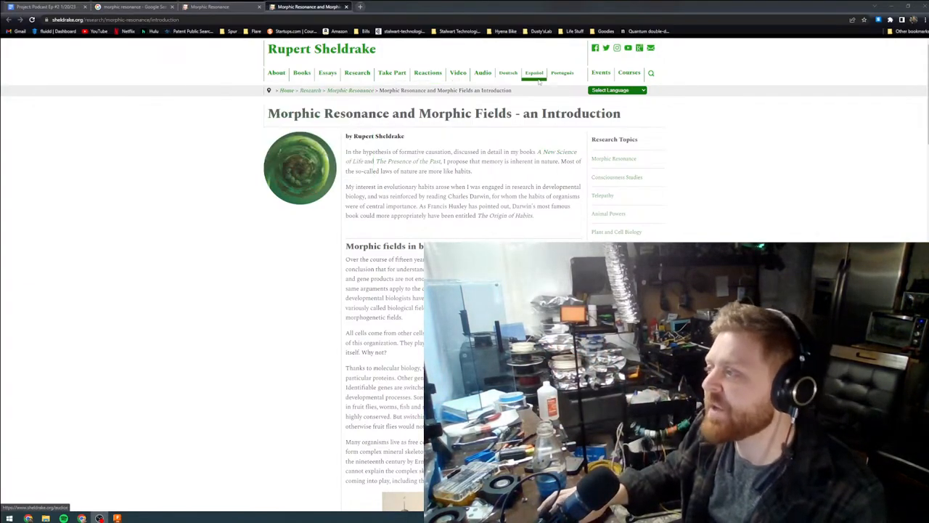
Return to the Morphic Resonance overview page via the breadcrumb trail
{"action": "left_click", "coordinate": [426, 72]}
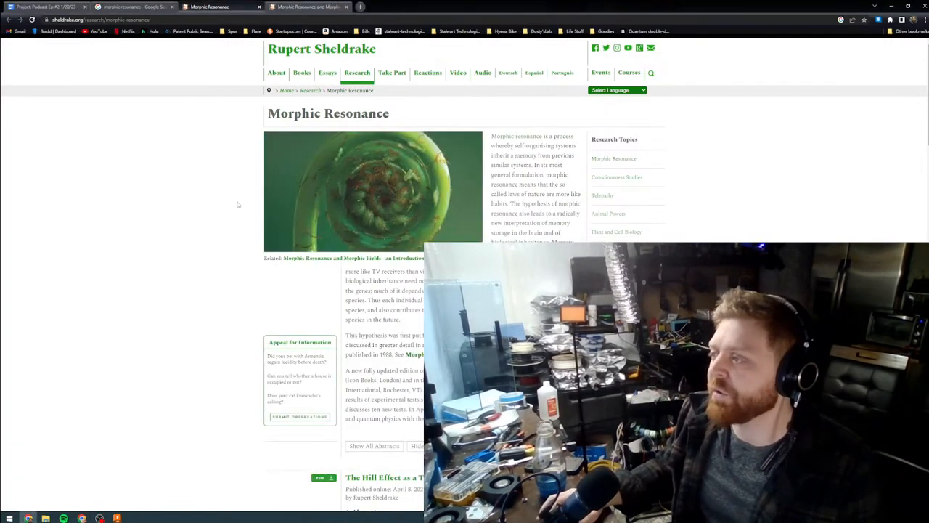
Switch back through the search tab to the Project: Podcast Ep #2 notes doc
{"action": "left_click", "coordinate": [133, 6]}
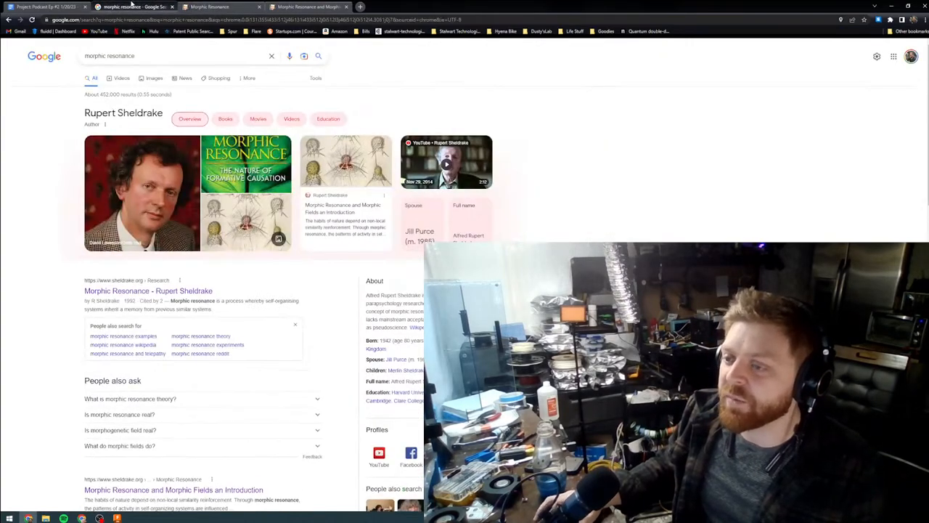
{"action": "left_click", "coordinate": [47, 6]}
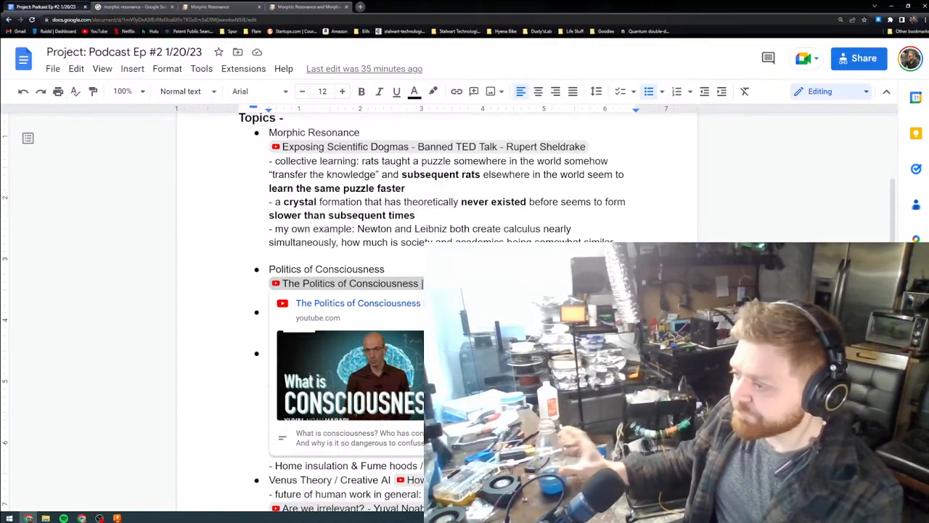
{"action": "scroll", "scroll_direction": "down", "scroll_amount": 3}
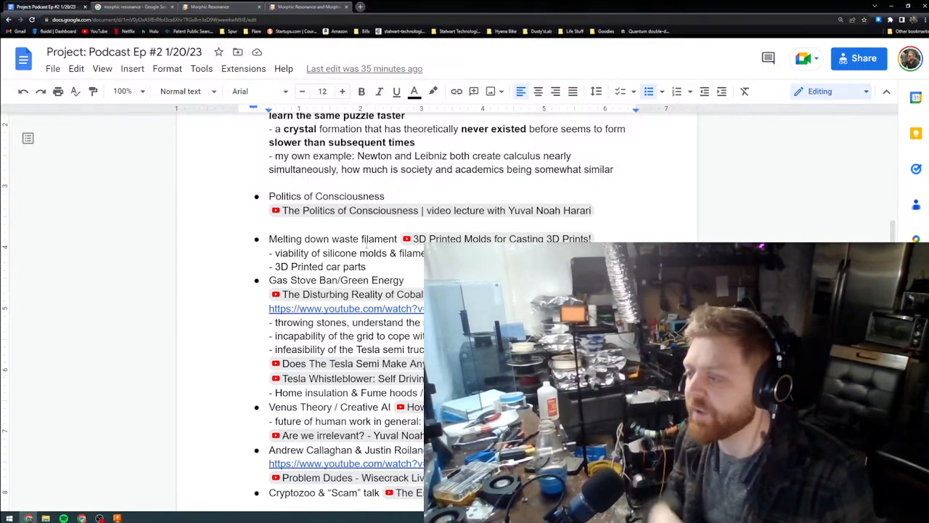
Open the 3D Printed Molds for Casting 3D Prints! link in a new tab from the doc
{"action": "right_click", "coordinate": [450, 238]}
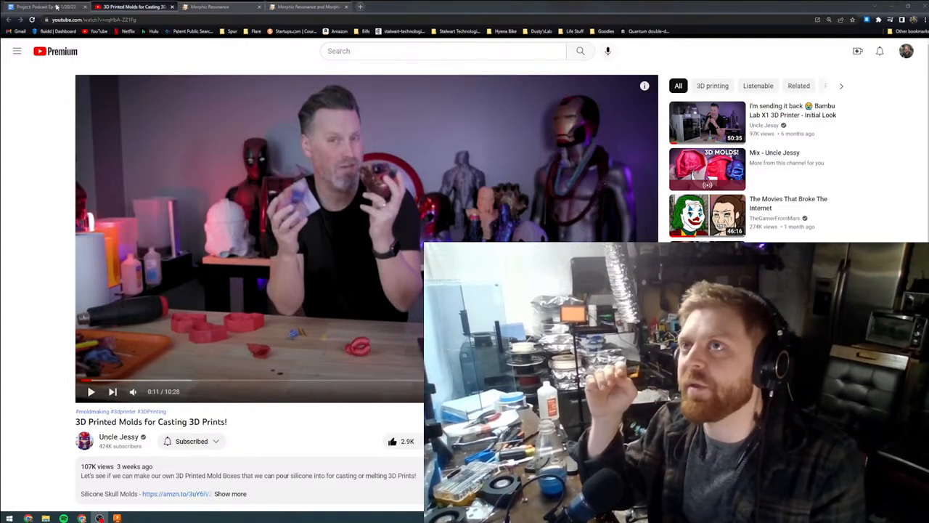
{"action": "mouse_move", "coordinate": [36, 5]}
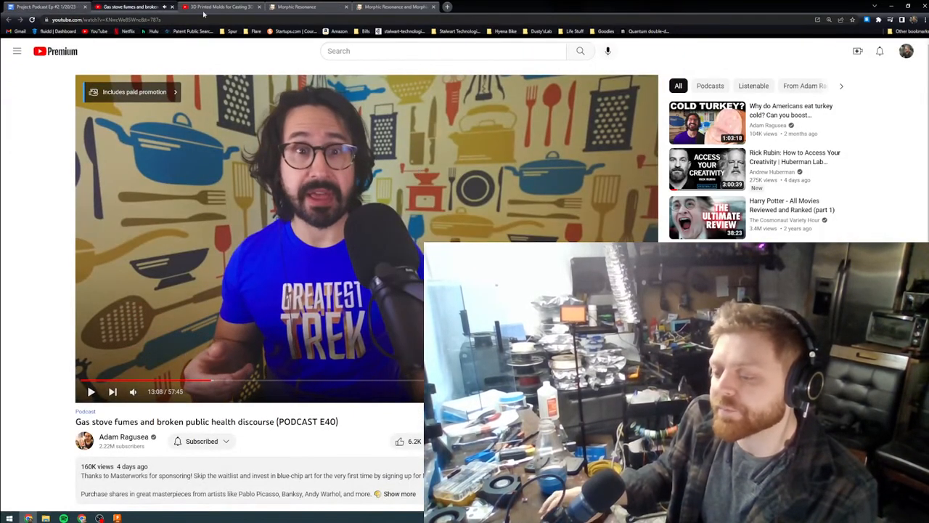
{"action": "left_click", "coordinate": [221, 6]}
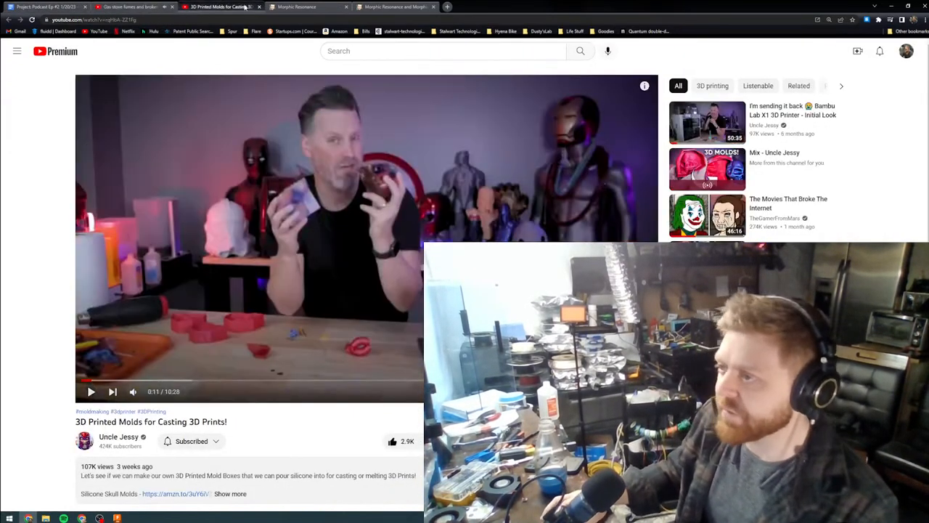
{"action": "left_click", "coordinate": [247, 5]}
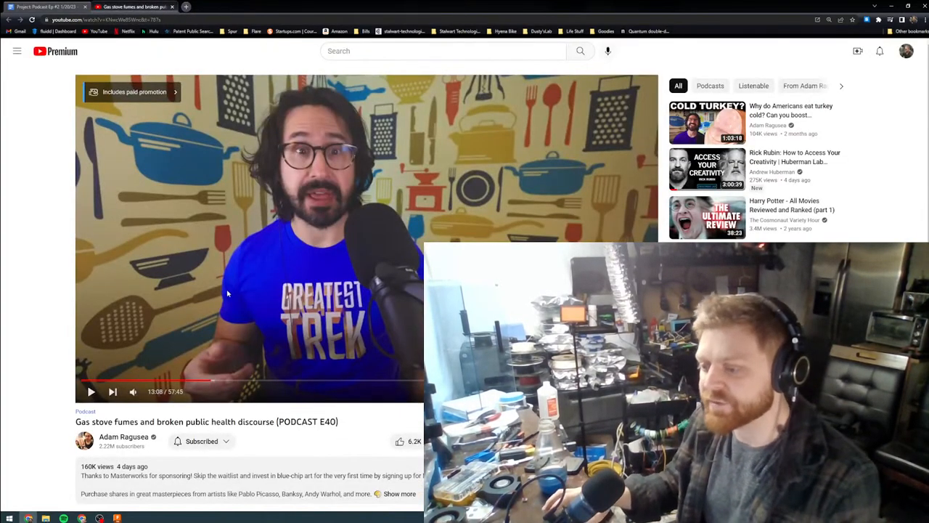
{"action": "mouse_move", "coordinate": [378, 215]}
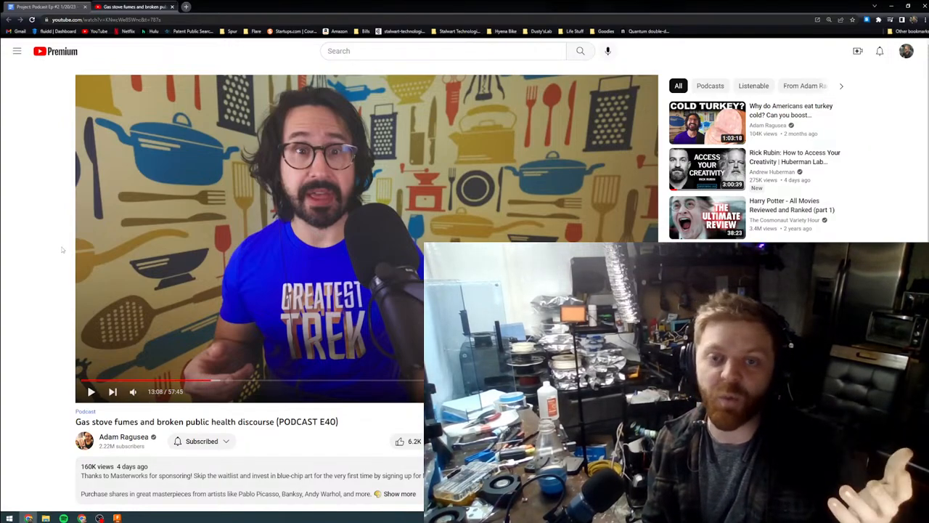
Switch to the YouTube tab with the PowerfulJRE cobalt mining clip ready to play
{"action": "left_click", "coordinate": [134, 5]}
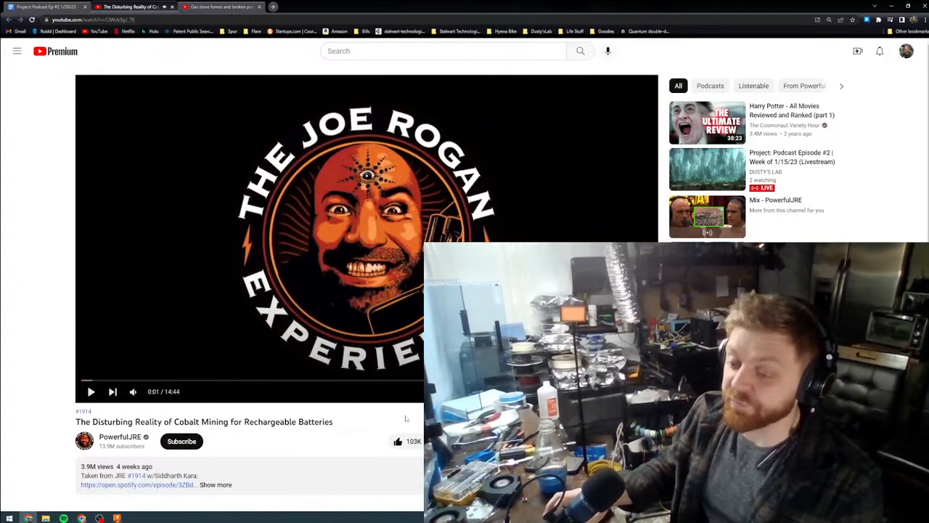
{"action": "mouse_move", "coordinate": [361, 436]}
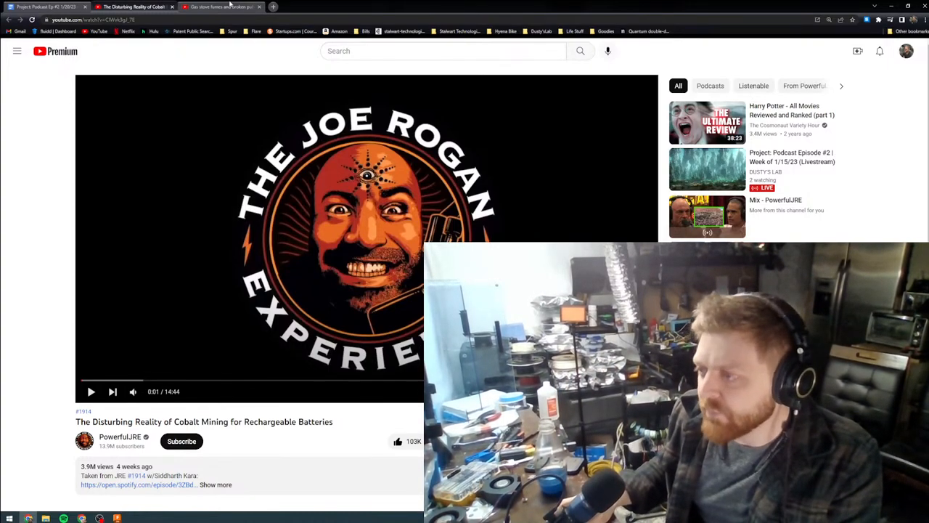
Return from the YouTube video to the Google Docs podcast notes tab
{"action": "left_click", "coordinate": [218, 6]}
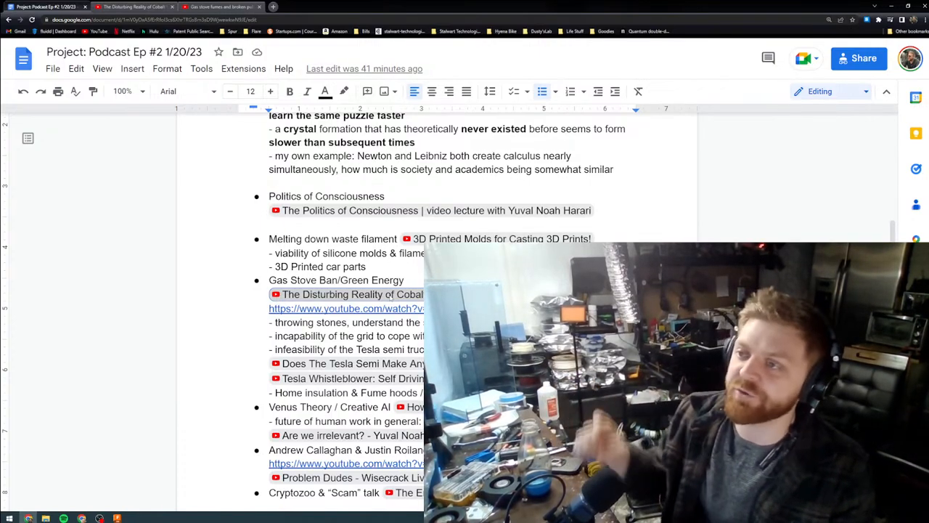
Search Google in a new tab for 'do charcoal fume hoods work'
{"action": "left_click", "coordinate": [360, 6]}
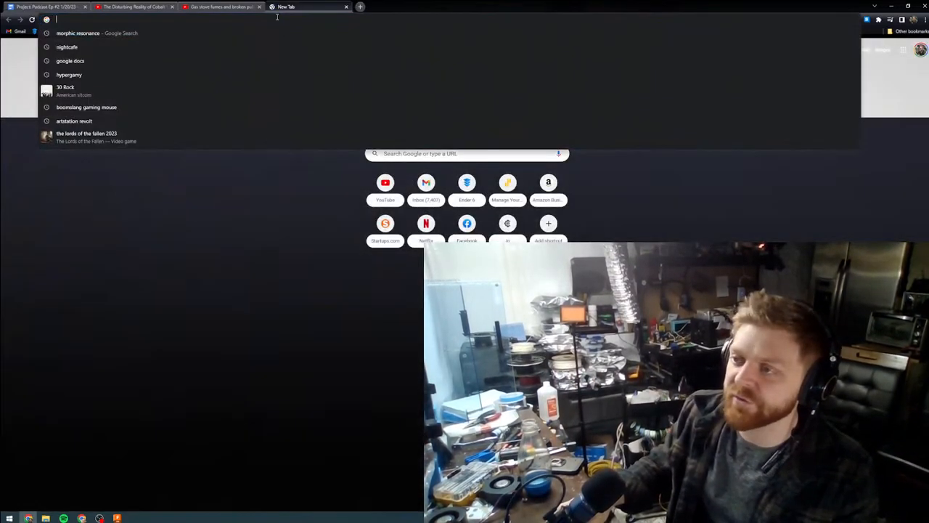
{"action": "type", "text": "do cha"}
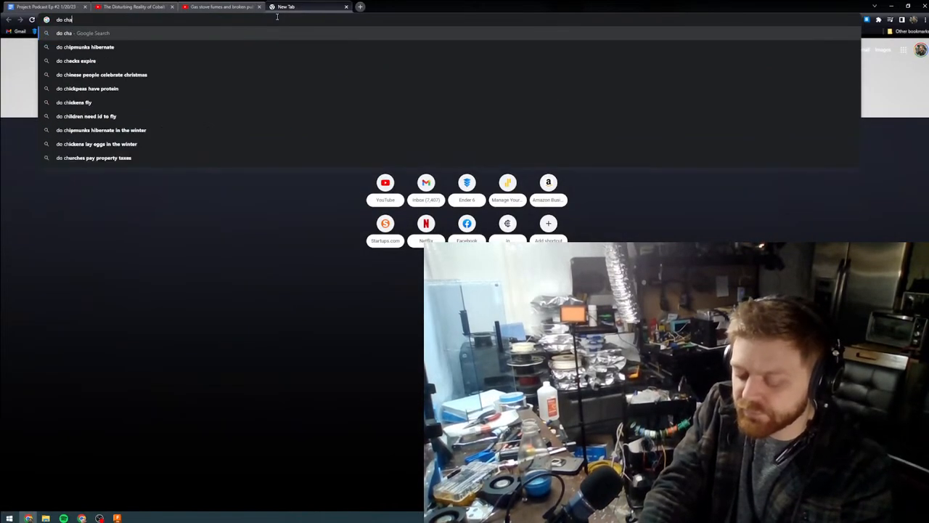
{"action": "type", "text": "roal fume hoods work"}
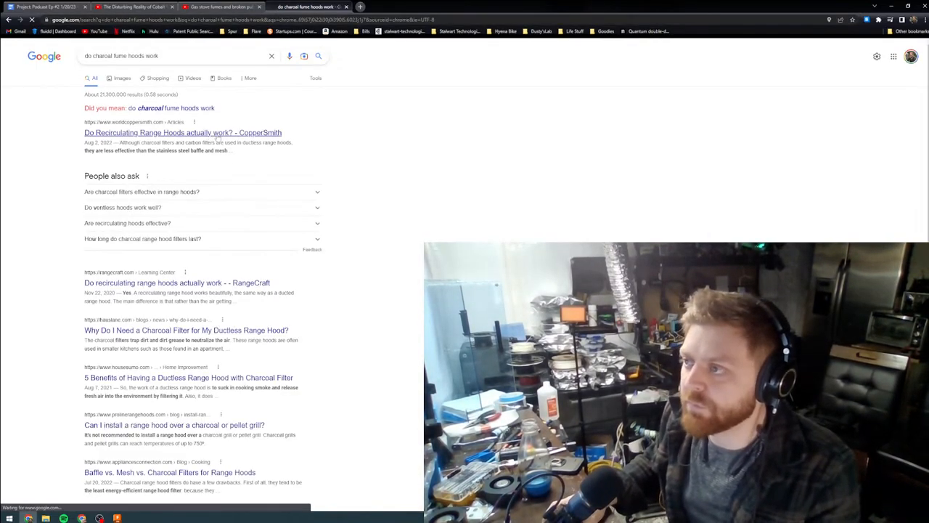
Read down the CopperSmith recirculating range hood article from the top
{"action": "left_click", "coordinate": [183, 132]}
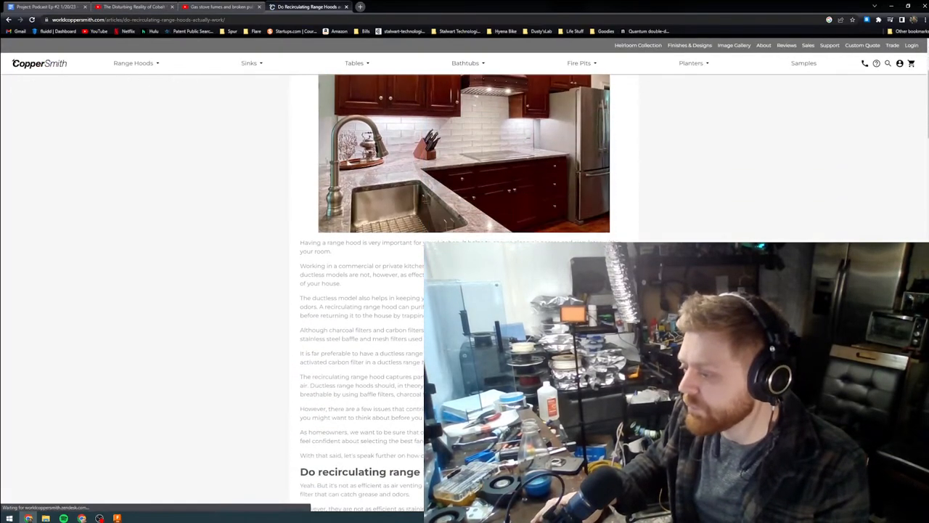
{"action": "scroll", "scroll_direction": "down", "scroll_amount": 3}
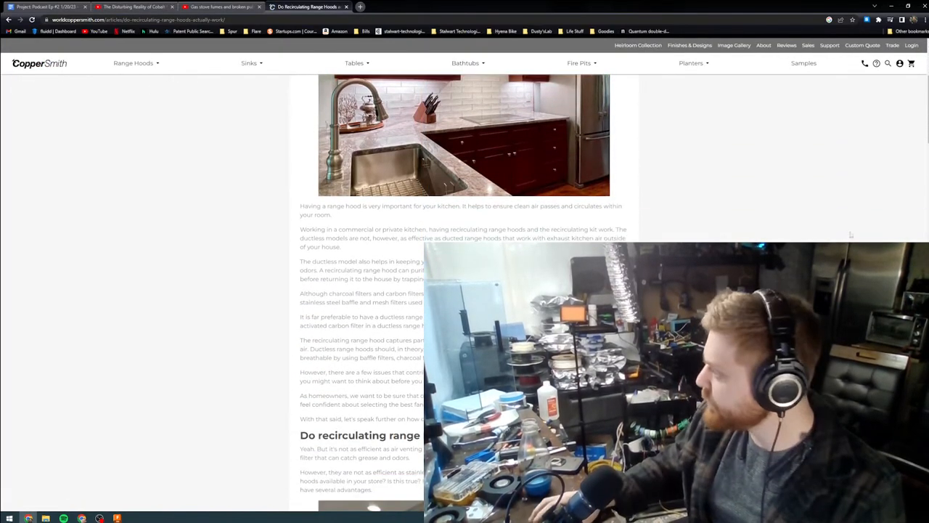
{"action": "scroll", "scroll_direction": "down", "scroll_amount": 3}
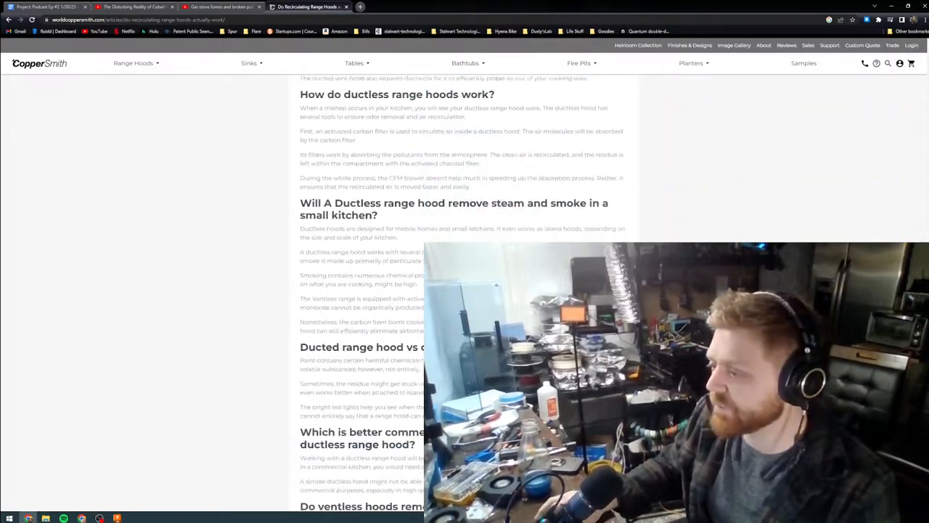
{"action": "scroll", "scroll_direction": "down", "scroll_amount": 3}
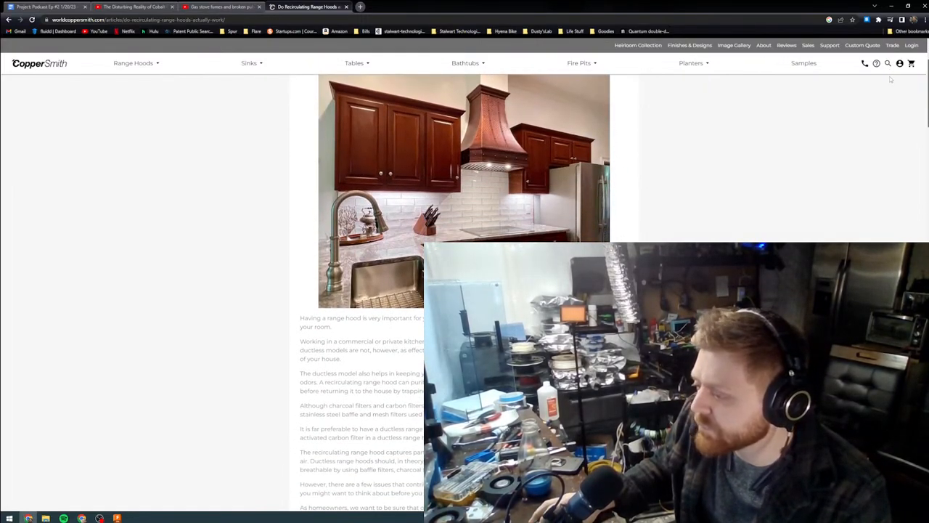
{"action": "scroll", "scroll_direction": "down", "scroll_amount": 3}
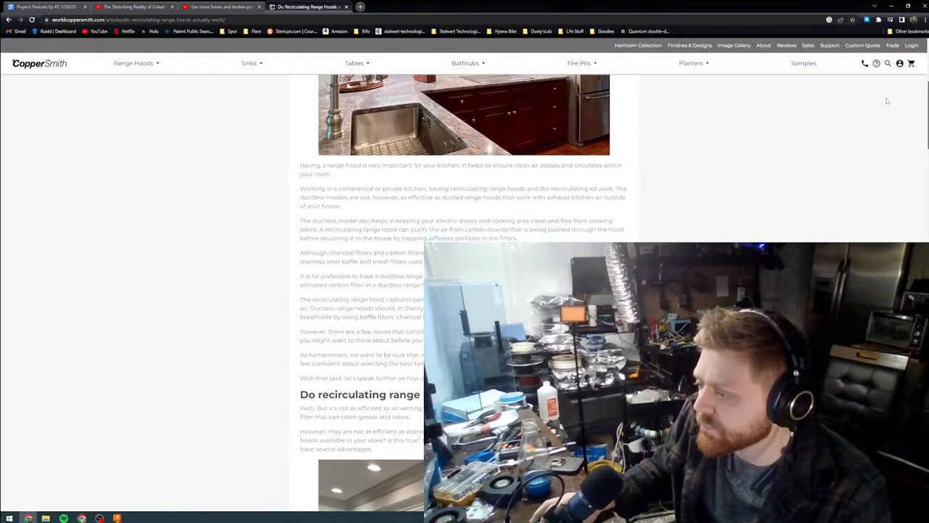
{"action": "scroll", "scroll_direction": "down", "scroll_amount": 3}
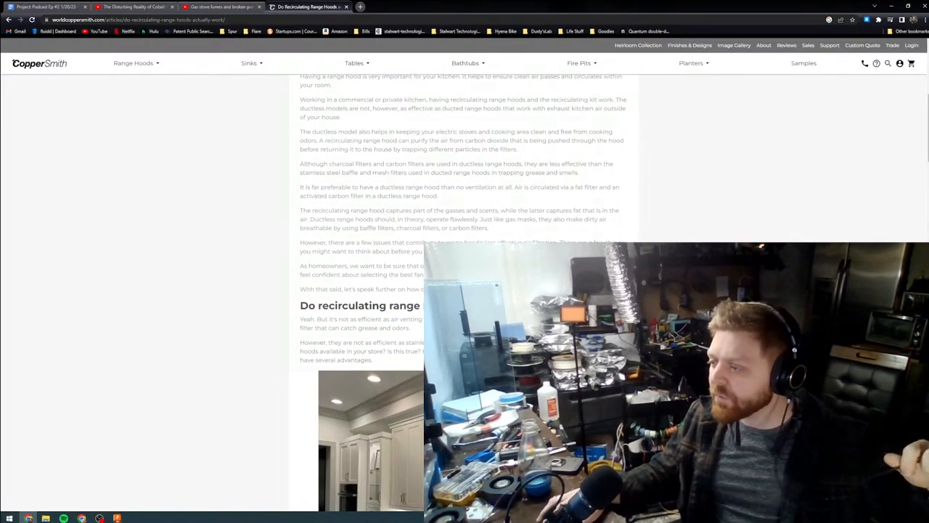
{"action": "scroll", "scroll_direction": "down", "scroll_amount": 3}
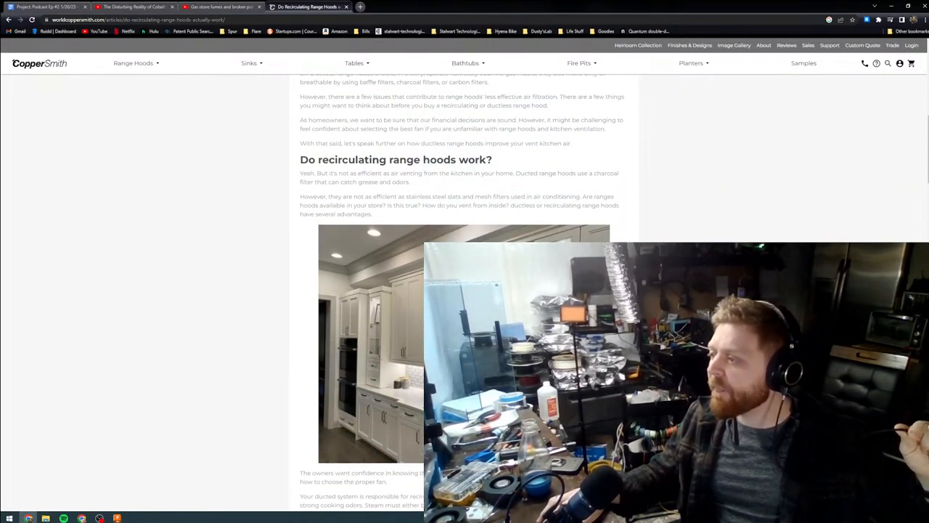
{"action": "scroll", "scroll_direction": "down", "scroll_amount": 3}
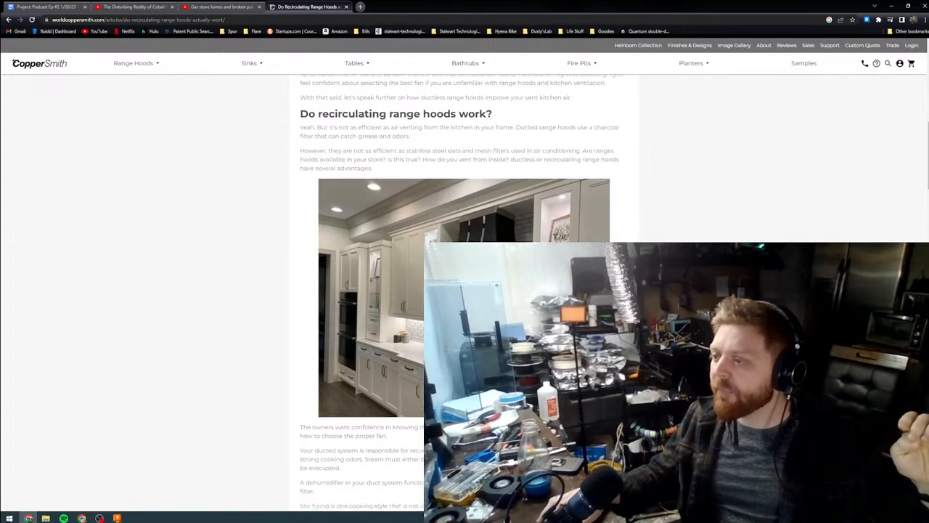
{"action": "scroll", "scroll_direction": "down", "scroll_amount": 3}
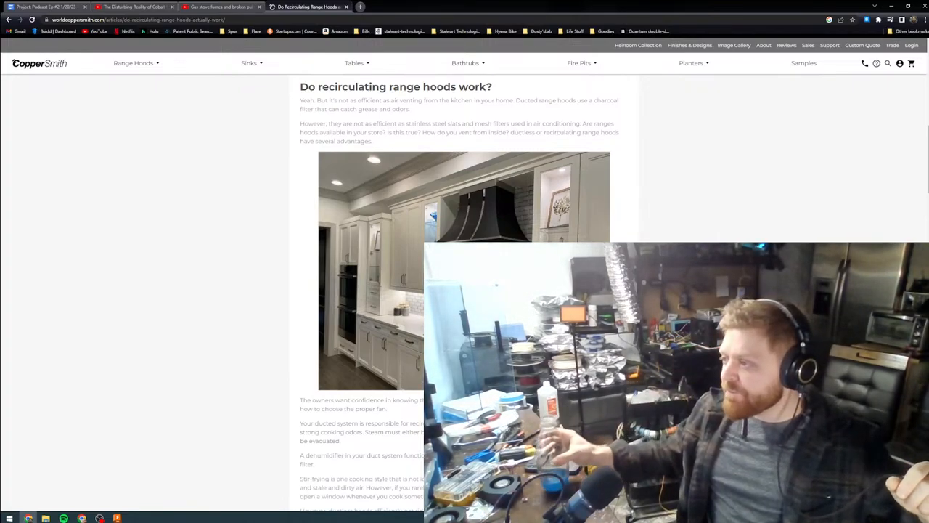
Continue to the article's ductless versus ducted range hood pros and cons sections
{"action": "scroll", "scroll_direction": "down", "scroll_amount": 3}
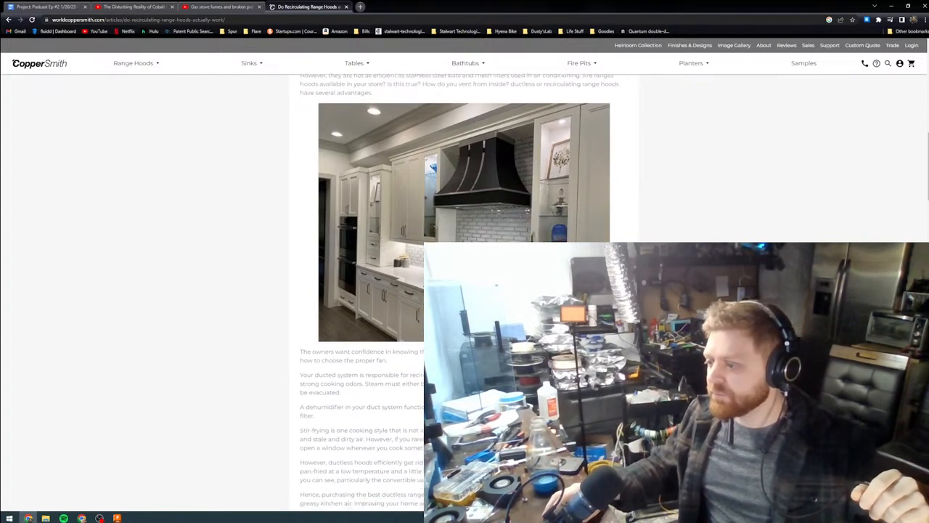
{"action": "scroll", "scroll_direction": "down", "scroll_amount": 3}
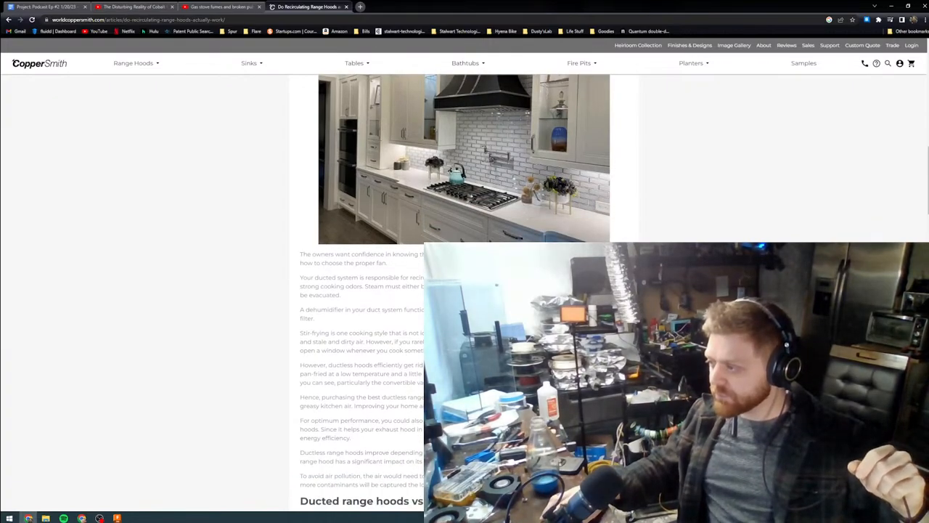
{"action": "scroll", "scroll_direction": "down", "scroll_amount": 3}
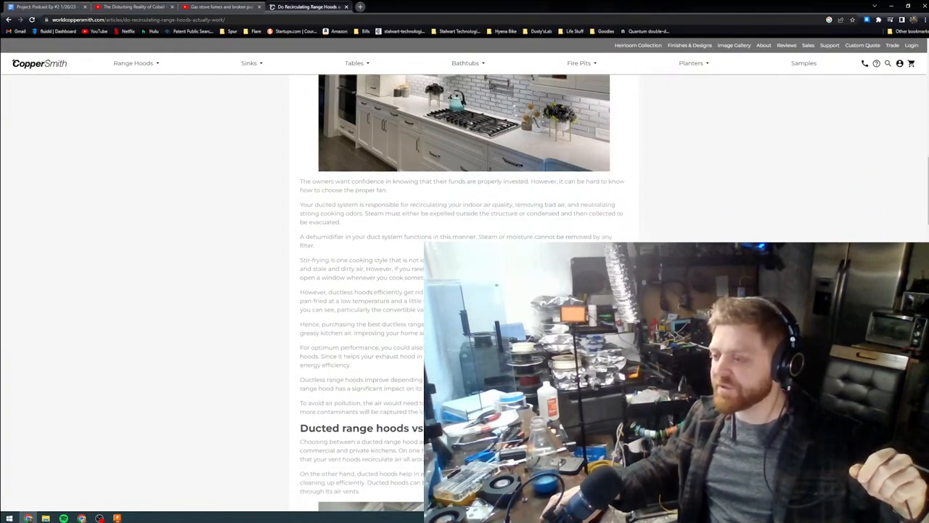
{"action": "scroll", "scroll_direction": "down", "scroll_amount": 3}
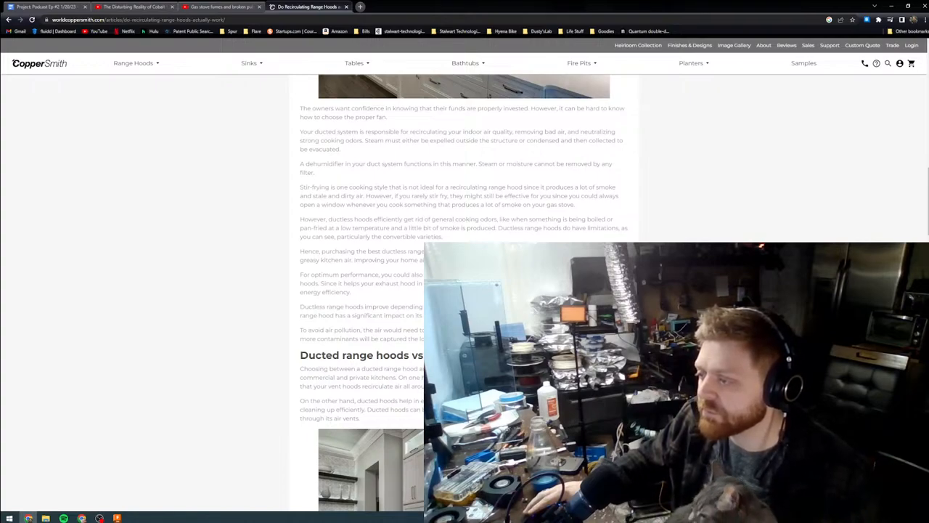
{"action": "scroll", "scroll_direction": "down", "scroll_amount": 3}
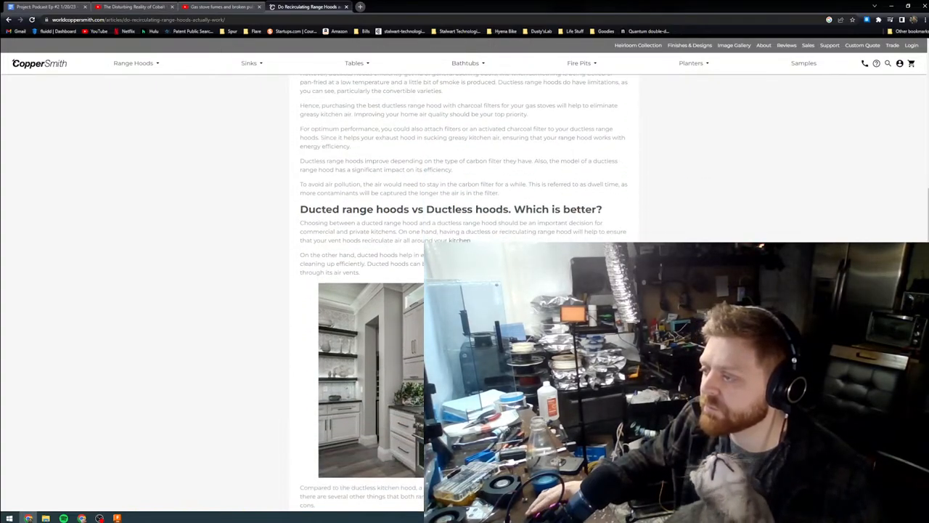
{"action": "scroll", "scroll_direction": "down", "scroll_amount": 3}
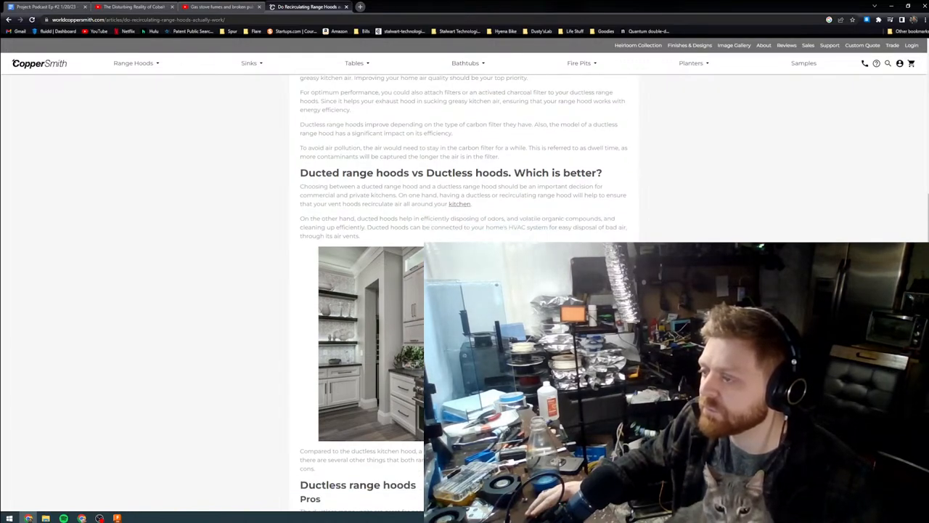
{"action": "scroll", "scroll_direction": "down", "scroll_amount": 3}
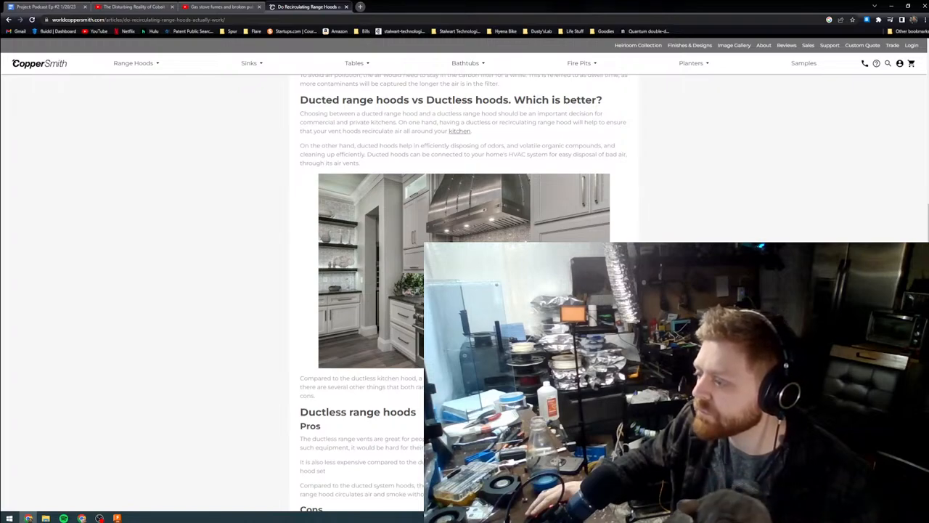
{"action": "scroll", "scroll_direction": "down", "scroll_amount": 3}
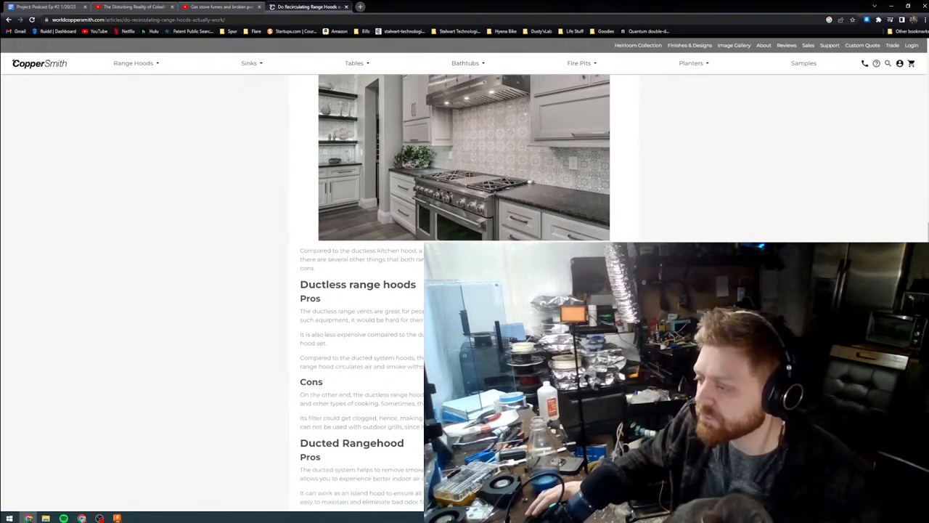
{"action": "scroll", "scroll_direction": "down", "scroll_amount": 3}
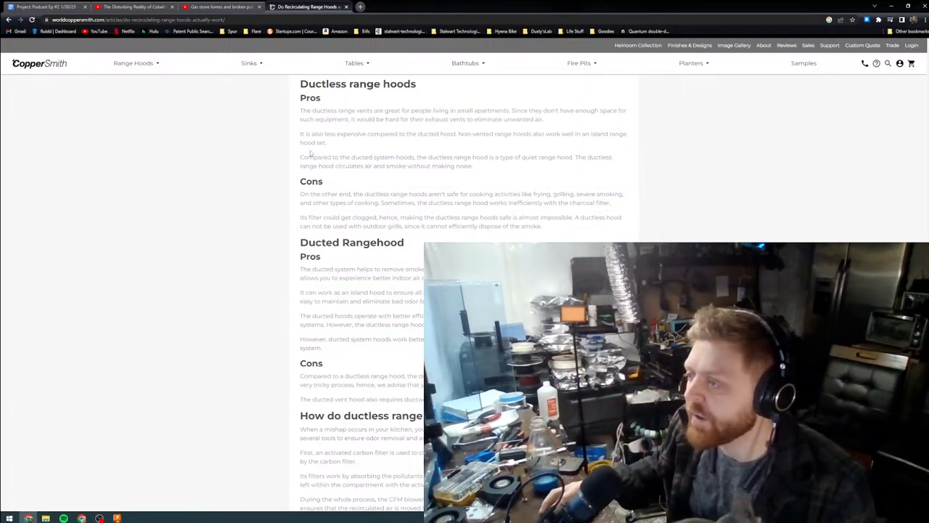
{"action": "mouse_move", "coordinate": [366, 180]}
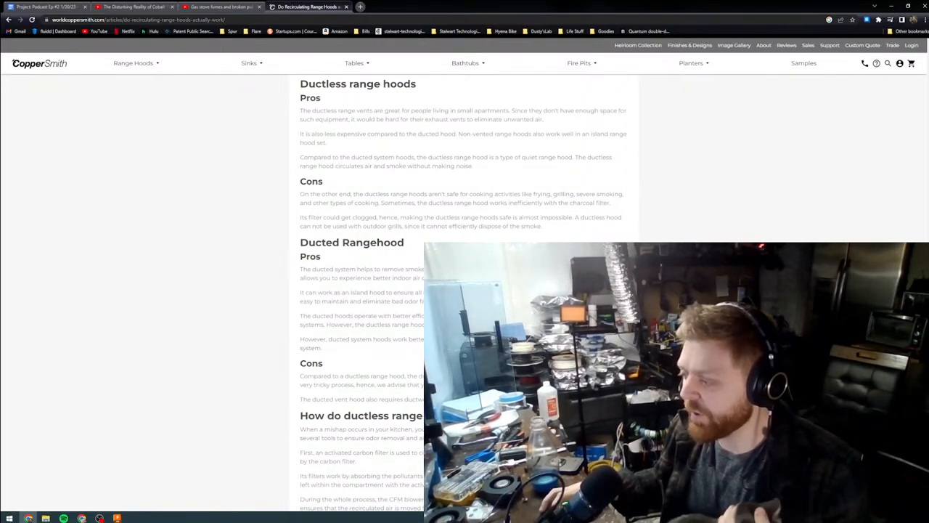
{"action": "scroll", "scroll_direction": "down", "scroll_amount": 3}
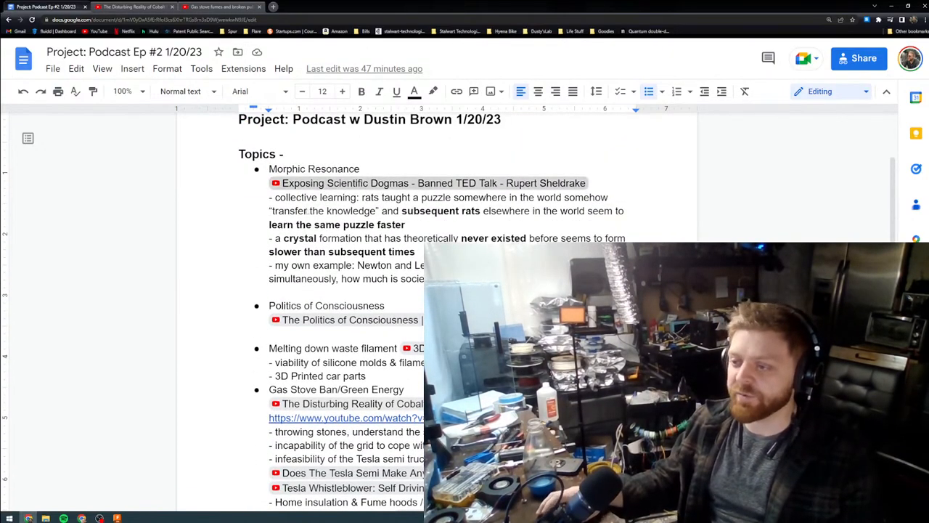
Scroll the notes to the Gas Stove Ban/Green Energy section with its Tesla Semi links
{"action": "scroll", "scroll_direction": "down", "scroll_amount": 3}
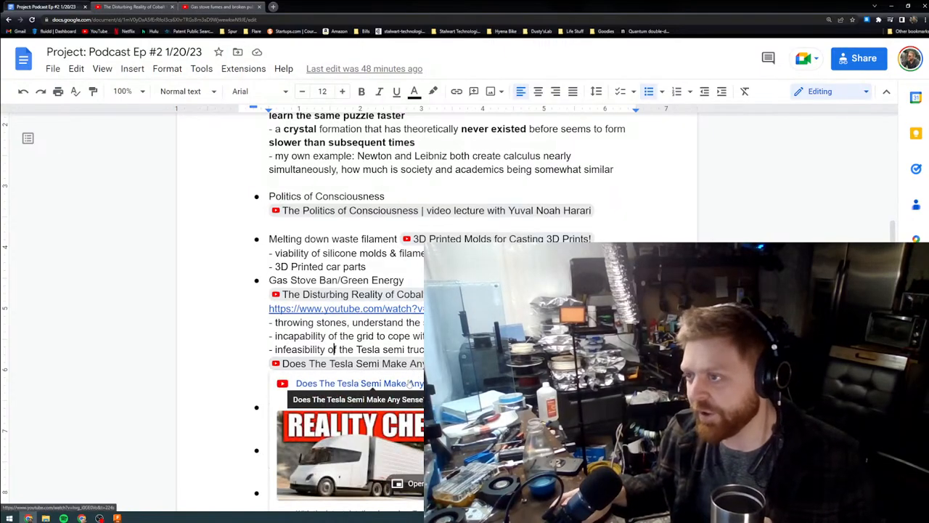
Switch to the 'Does The Tesla Semi Make Any Sense?' Engineering Explained video tab
{"action": "left_click", "coordinate": [134, 6]}
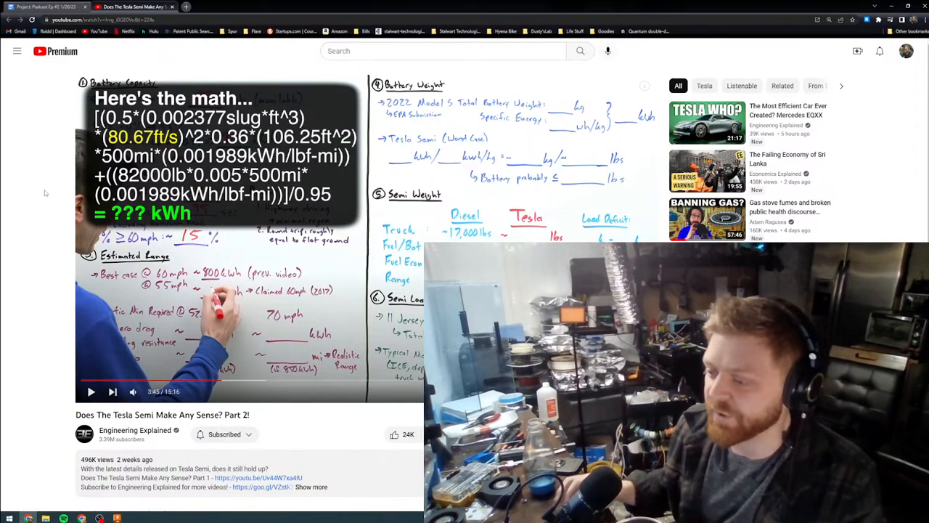
{"action": "mouse_move", "coordinate": [33, 211]}
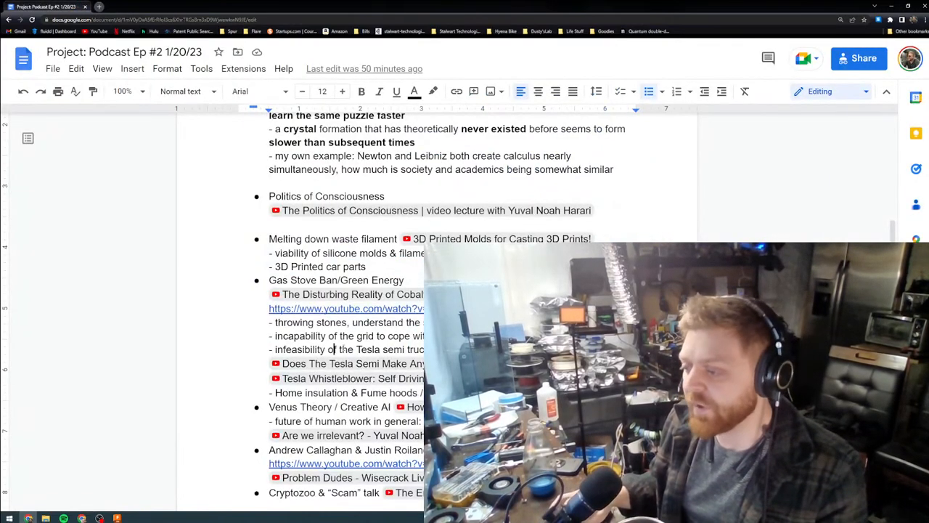
Read further down the notes, then search Google in a new tab for 'hormesis'
{"action": "scroll", "scroll_direction": "down", "scroll_amount": 3}
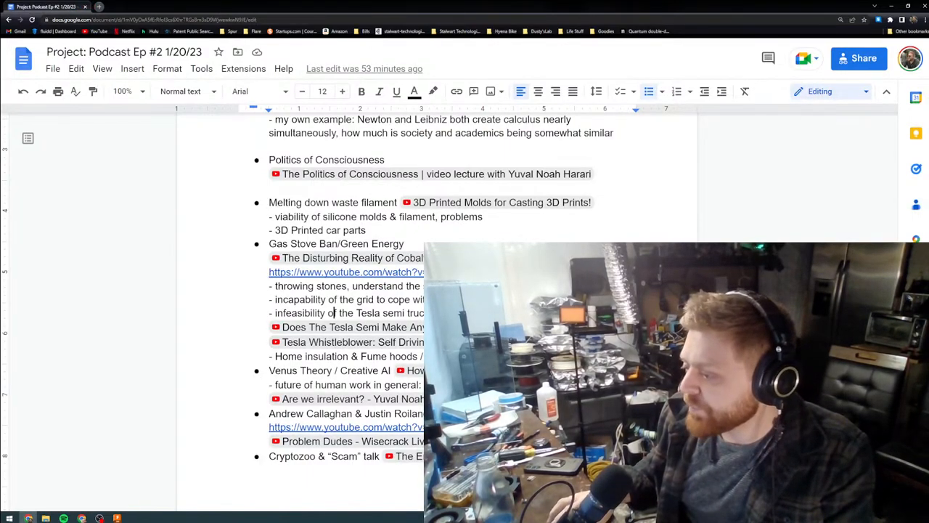
{"action": "scroll", "scroll_direction": "down", "scroll_amount": 3}
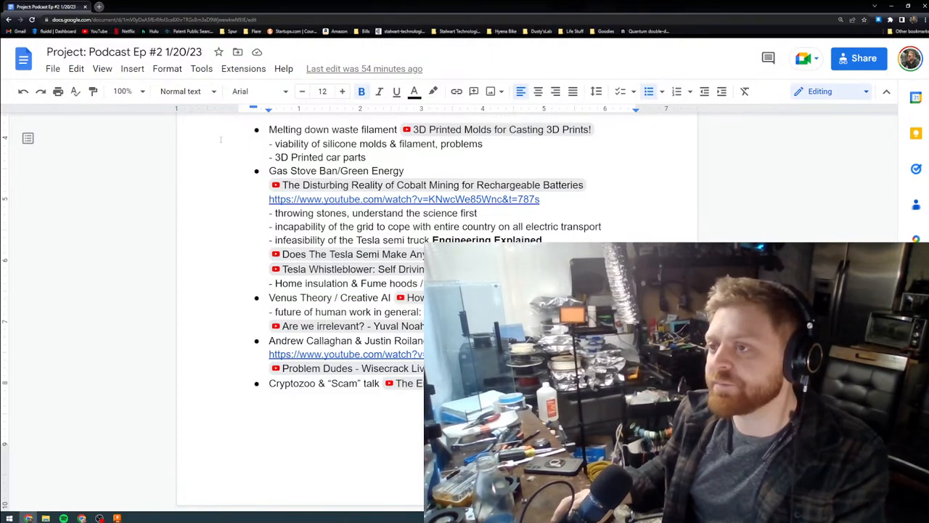
{"action": "left_click", "coordinate": [186, 6]}
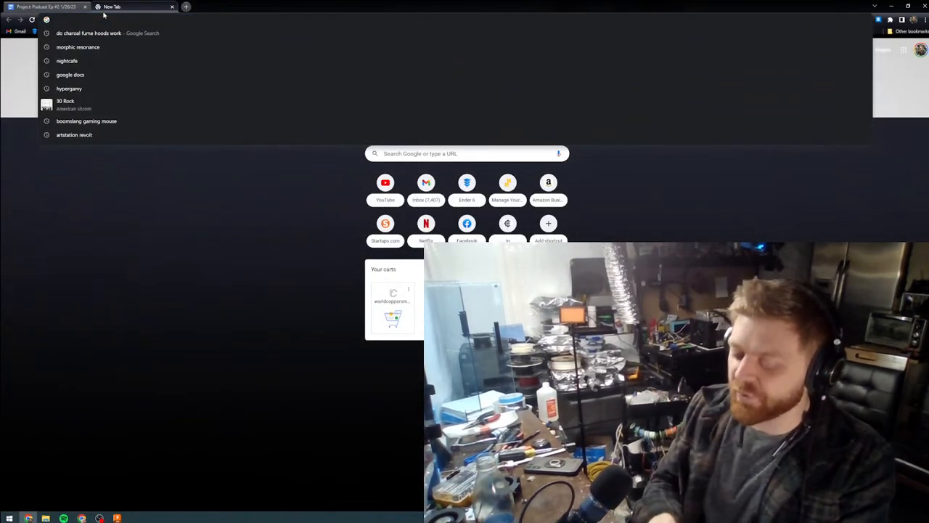
{"action": "type", "text": "hormesis"}
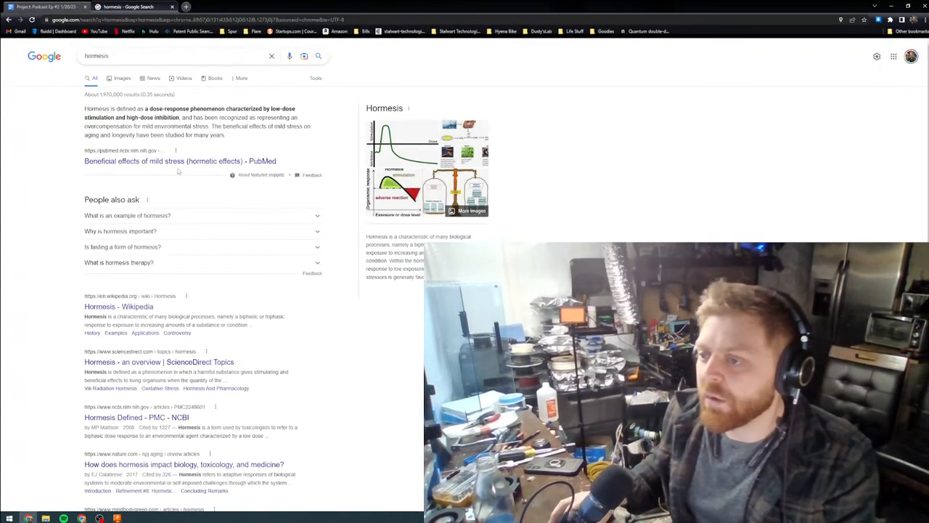
Open the 'Hormesis - Wikipedia' article from the search results
{"action": "left_click", "coordinate": [119, 305]}
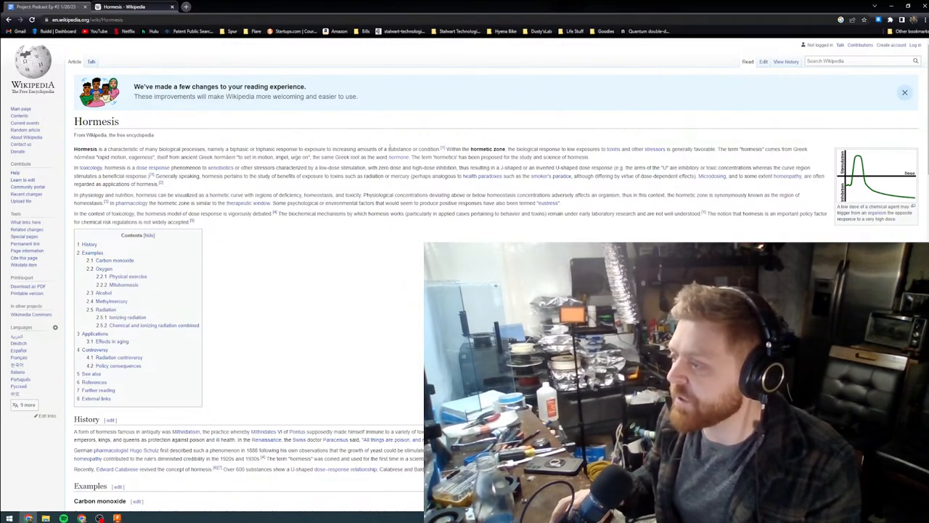
{"action": "mouse_move", "coordinate": [441, 148]}
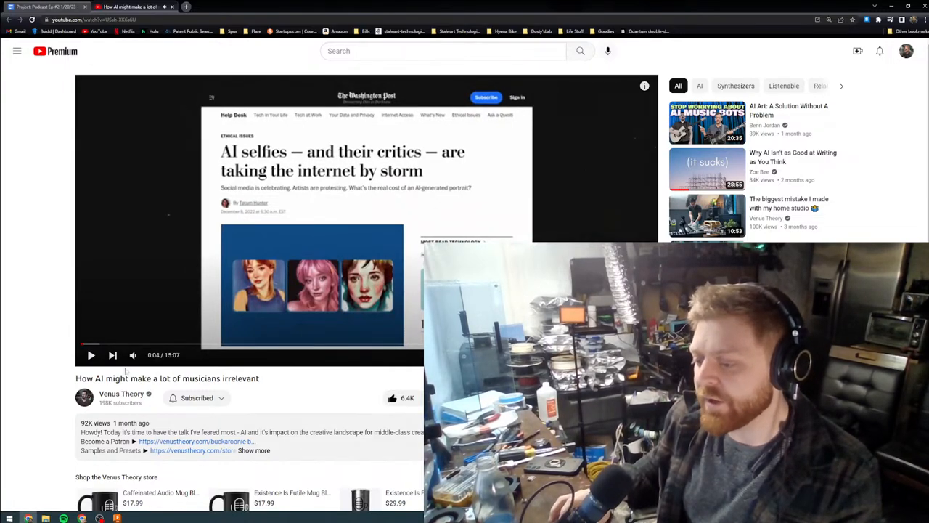
{"action": "left_click", "coordinate": [114, 6]}
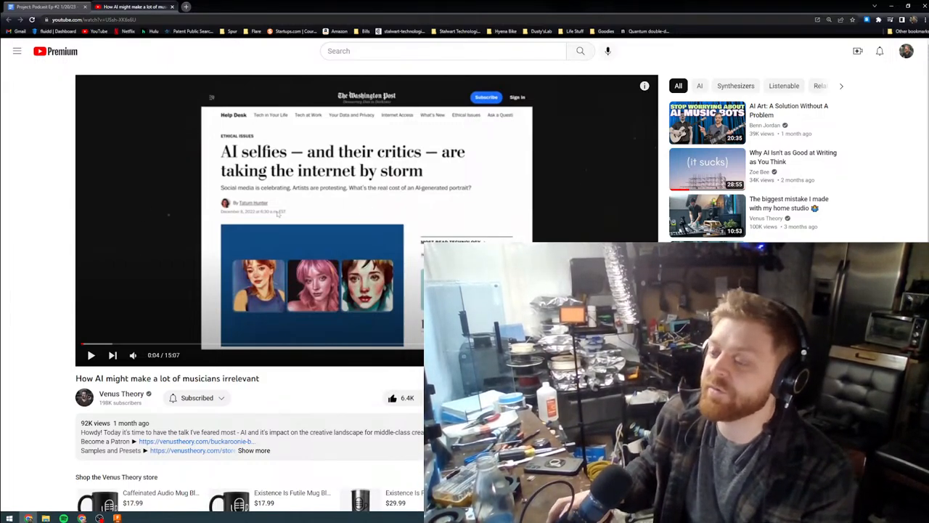
{"action": "mouse_move", "coordinate": [316, 393]}
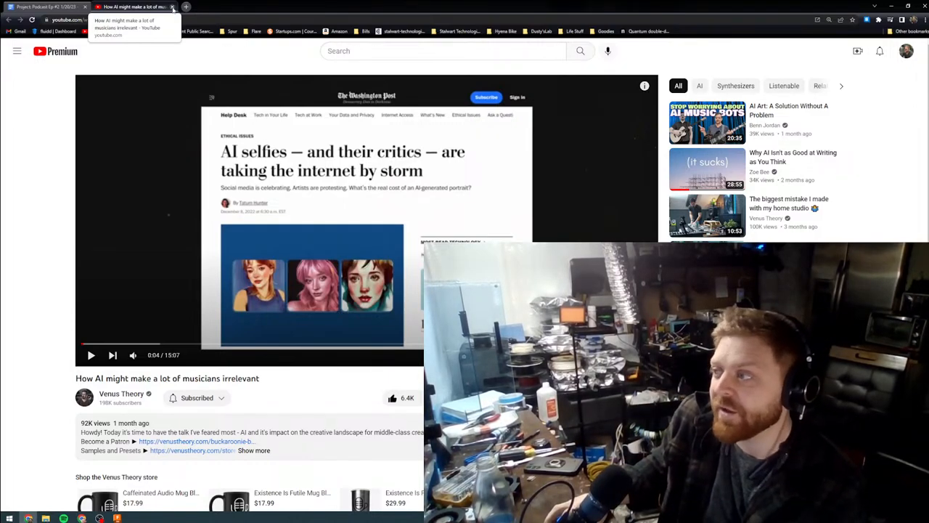
{"action": "left_click", "coordinate": [51, 6]}
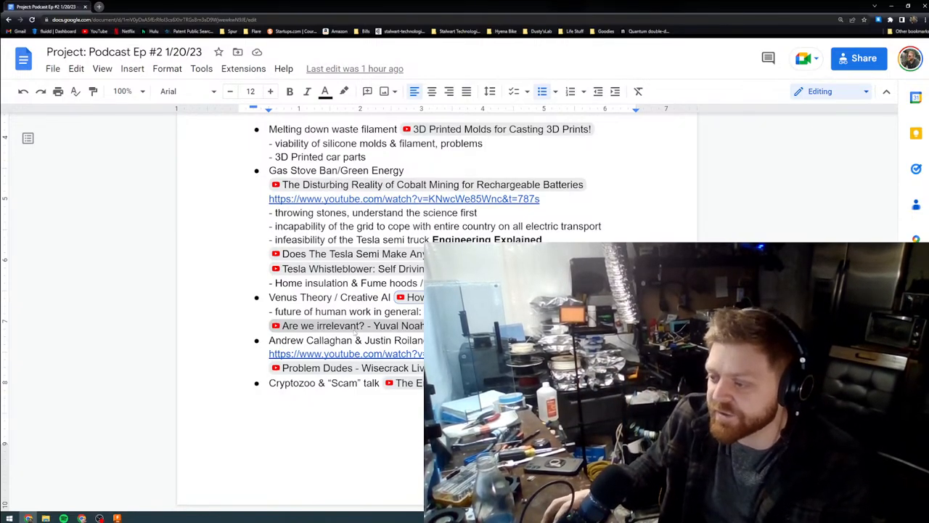
{"action": "right_click", "coordinate": [354, 332]}
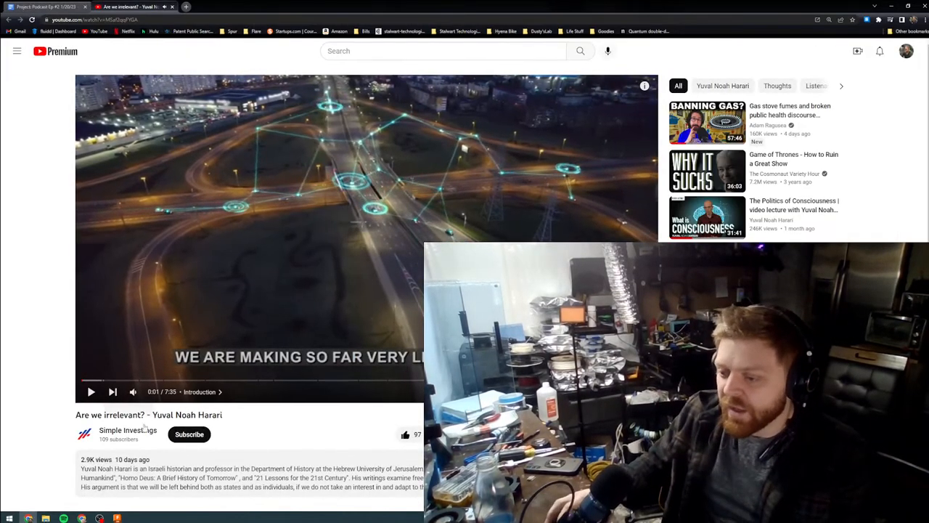
{"action": "left_click", "coordinate": [123, 6]}
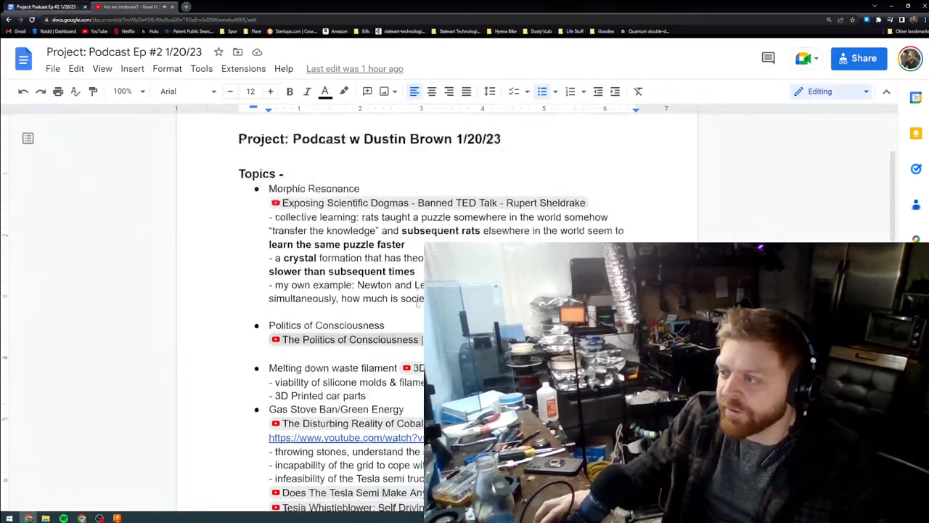
{"action": "scroll", "scroll_direction": "down", "scroll_amount": 3}
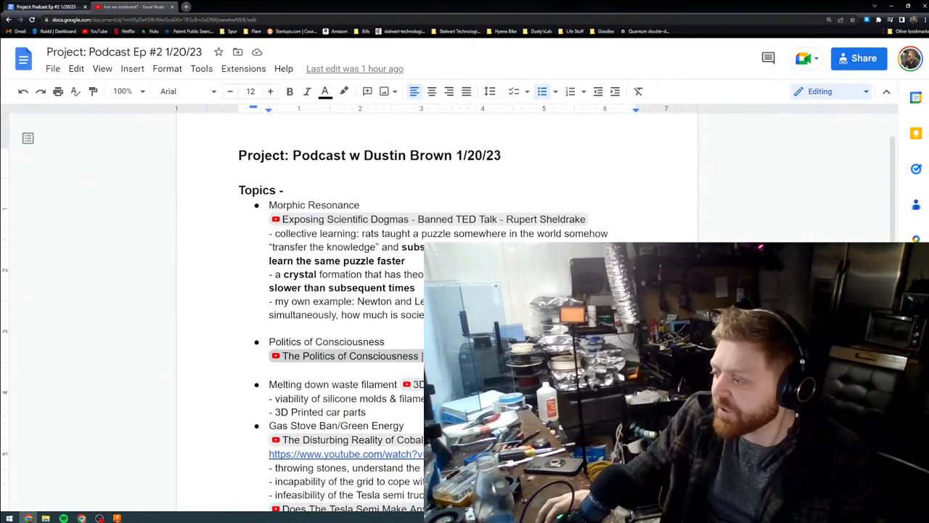
{"action": "scroll", "scroll_direction": "down", "scroll_amount": 3}
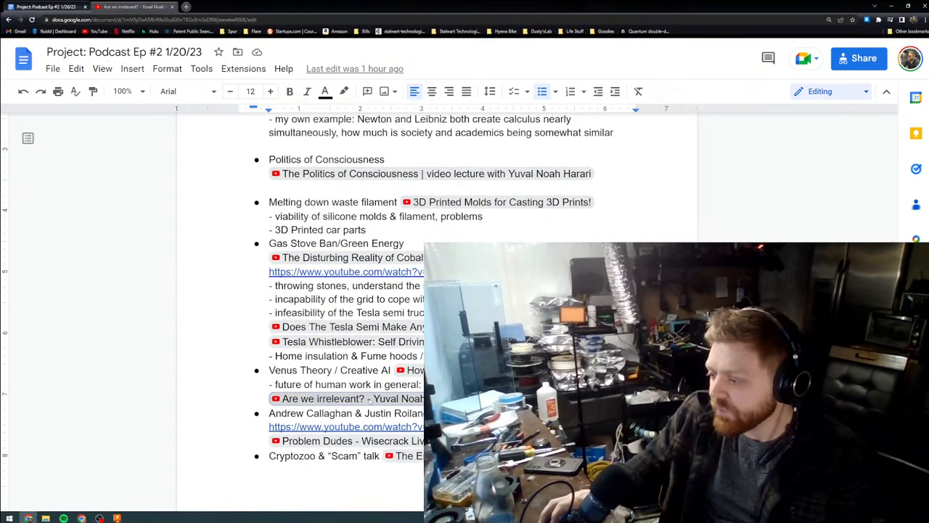
{"action": "left_click", "coordinate": [130, 5]}
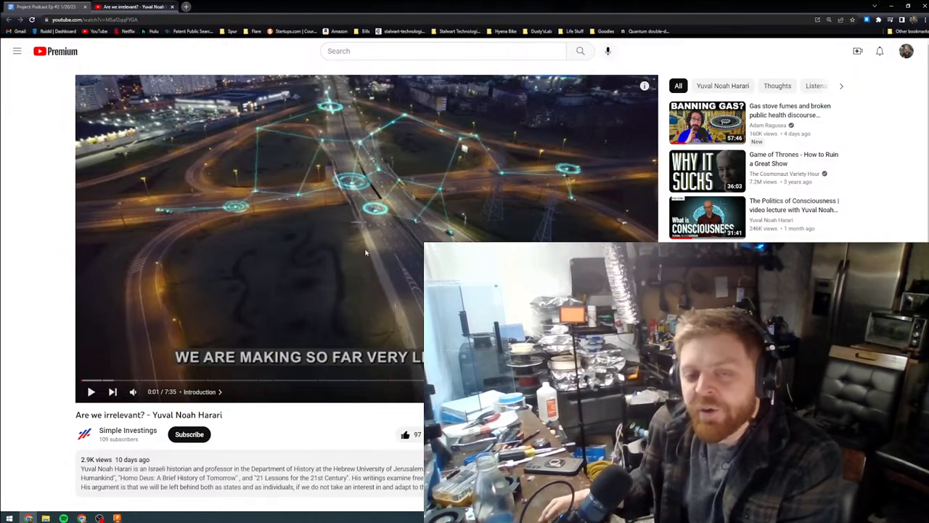
{"action": "mouse_move", "coordinate": [362, 250]}
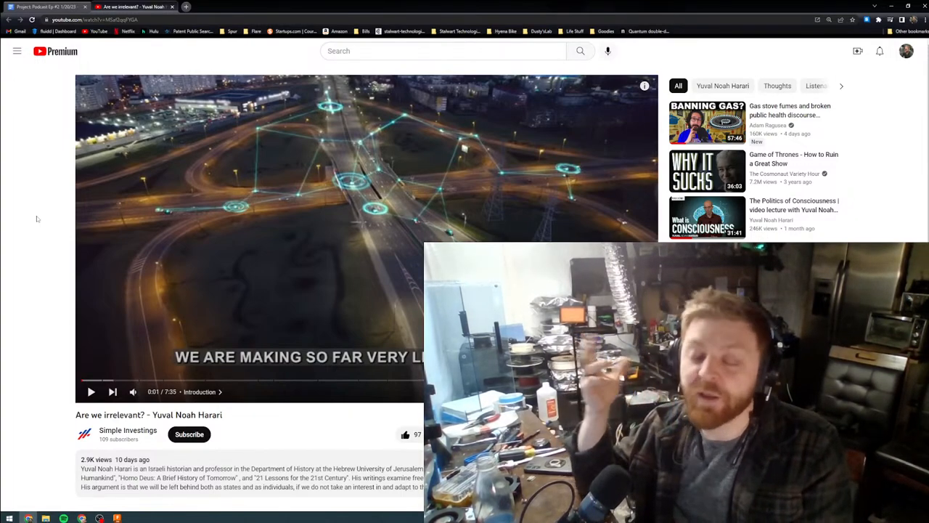
{"action": "left_click", "coordinate": [118, 5]}
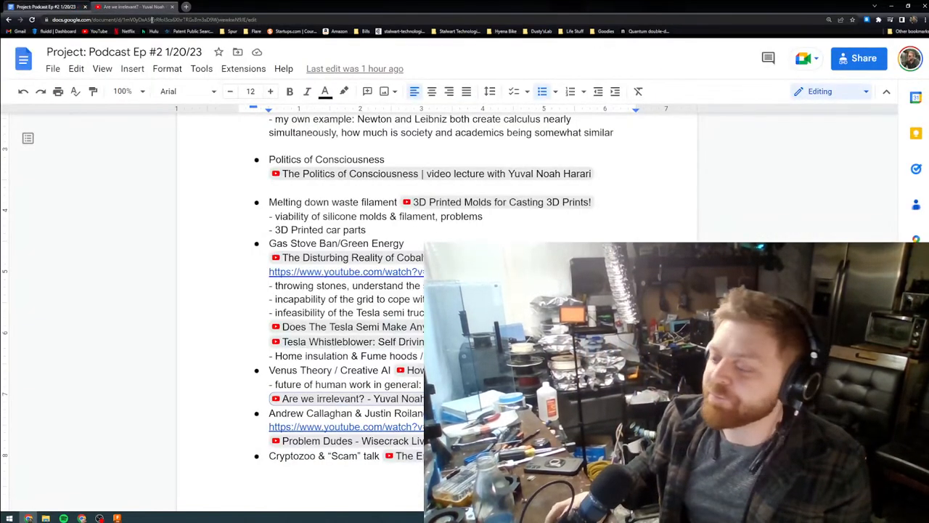
{"action": "left_click", "coordinate": [133, 6]}
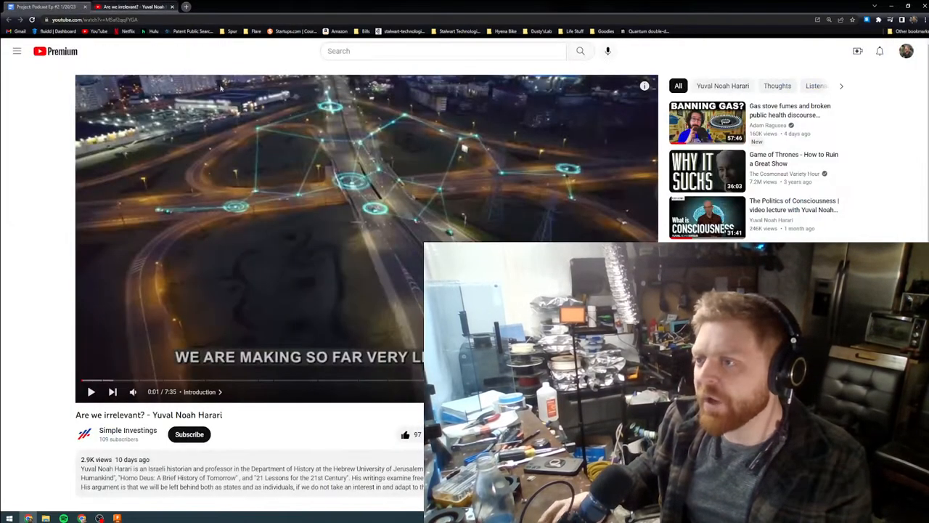